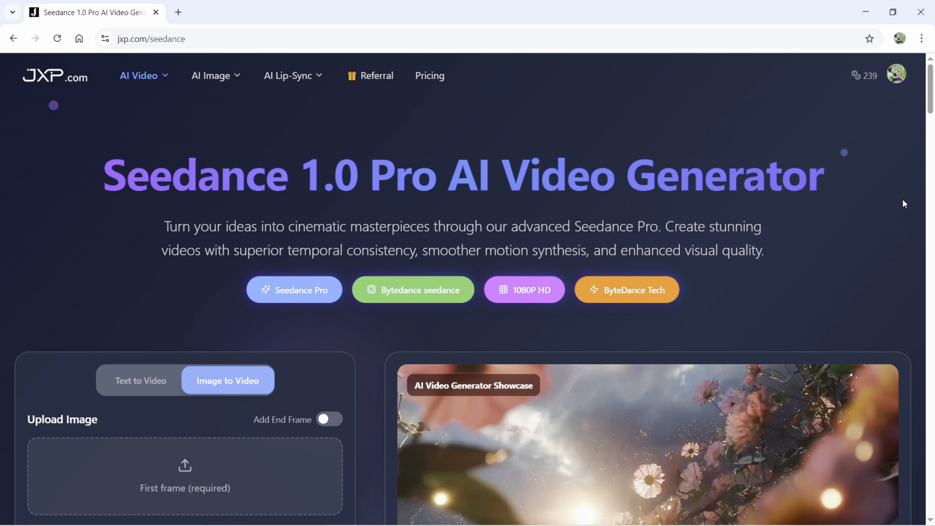
{"action": "mouse_move", "coordinate": [104, 178]}
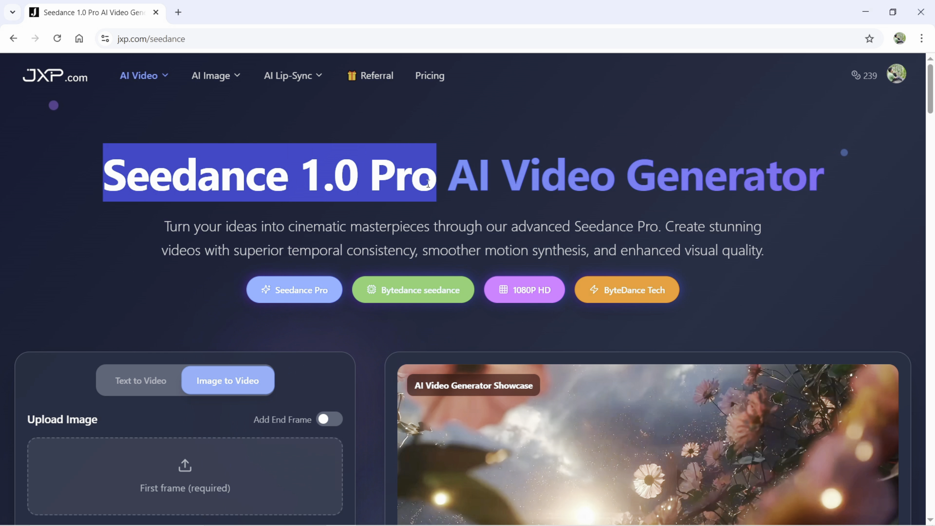
{"action": "mouse_move", "coordinate": [508, 194]}
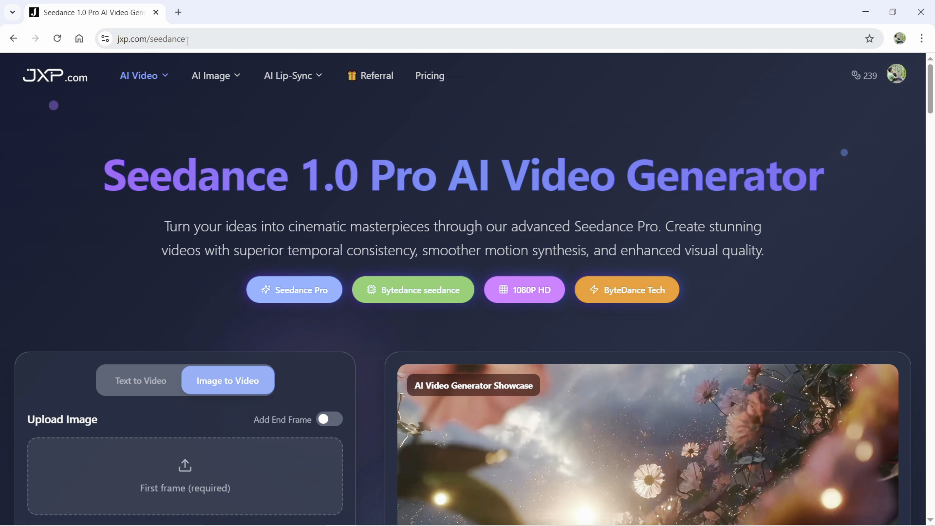
Try the Text to Video and Image to Video modes and toggle the end-frame option, leaving it off.
{"action": "left_click", "coordinate": [139, 76]}
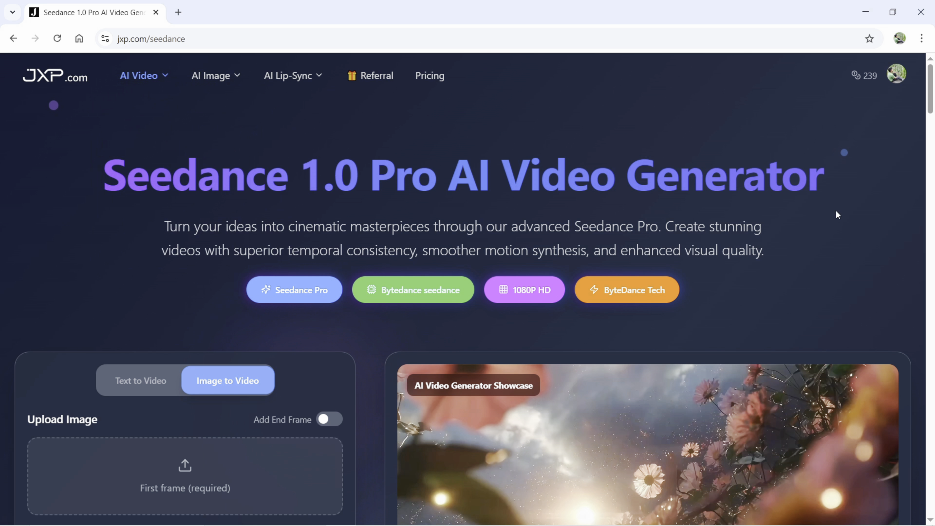
{"action": "scroll", "scroll_direction": "down", "scroll_amount": 3}
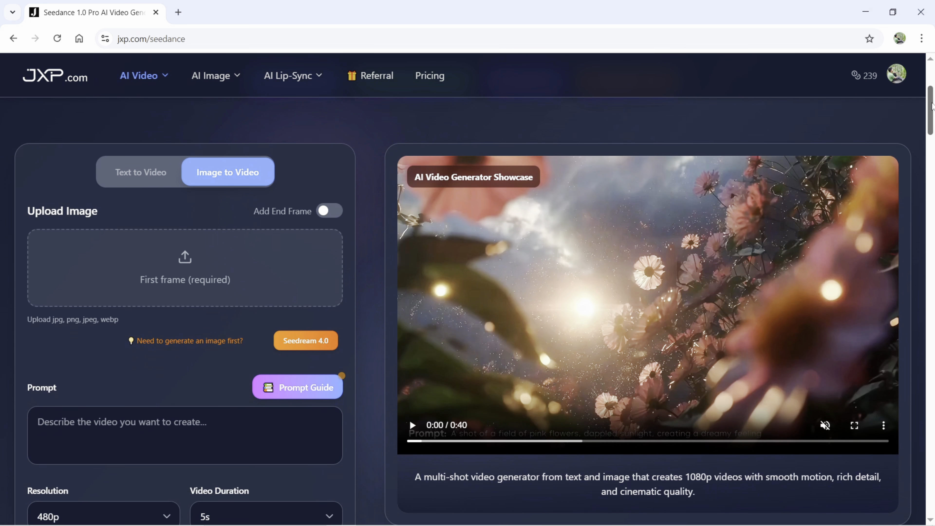
{"action": "scroll", "scroll_direction": "down", "scroll_amount": 3}
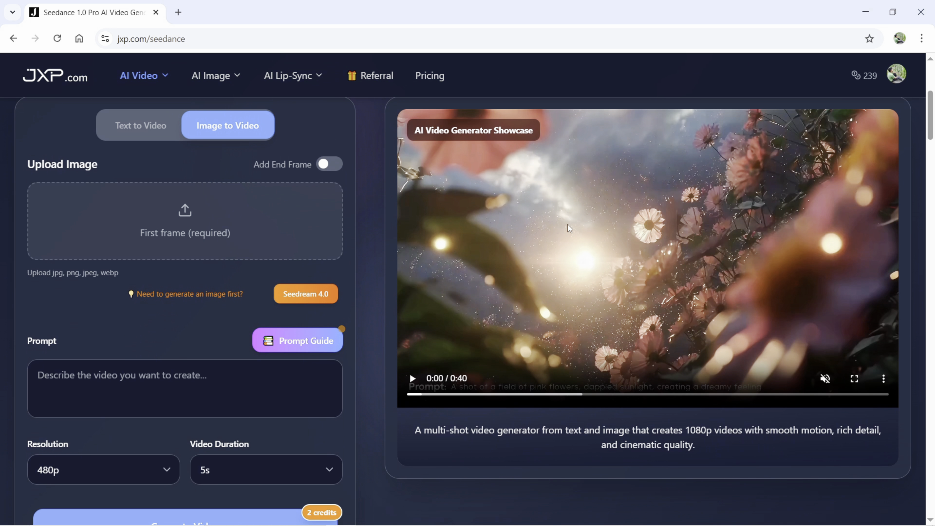
{"action": "left_click", "coordinate": [140, 125]}
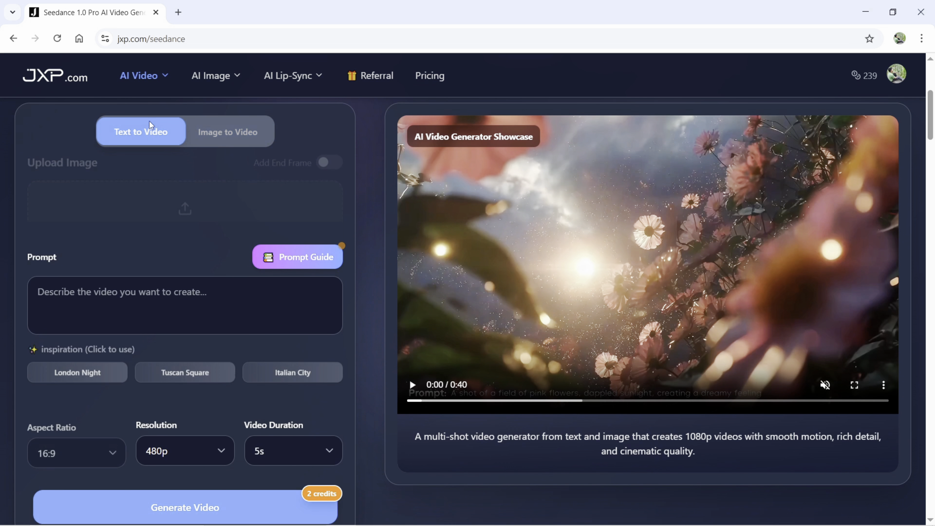
{"action": "left_click", "coordinate": [228, 132]}
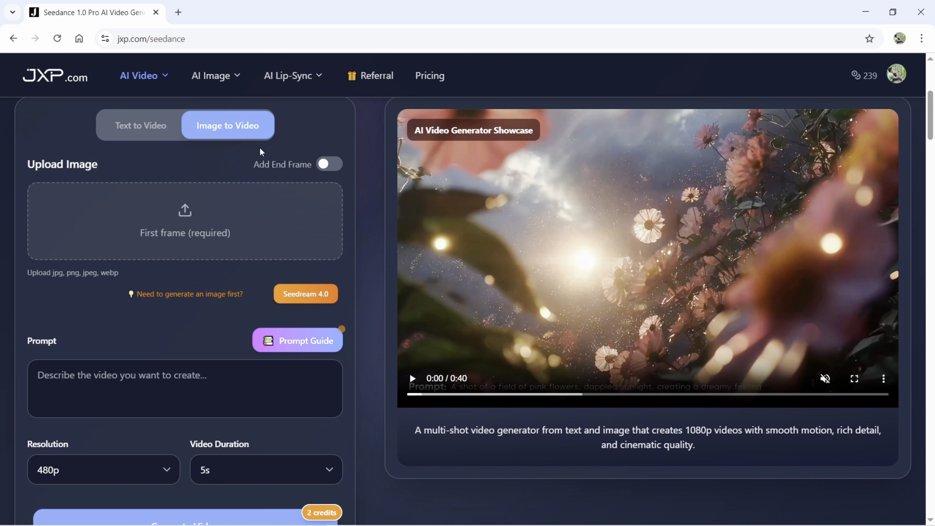
{"action": "left_click", "coordinate": [329, 164]}
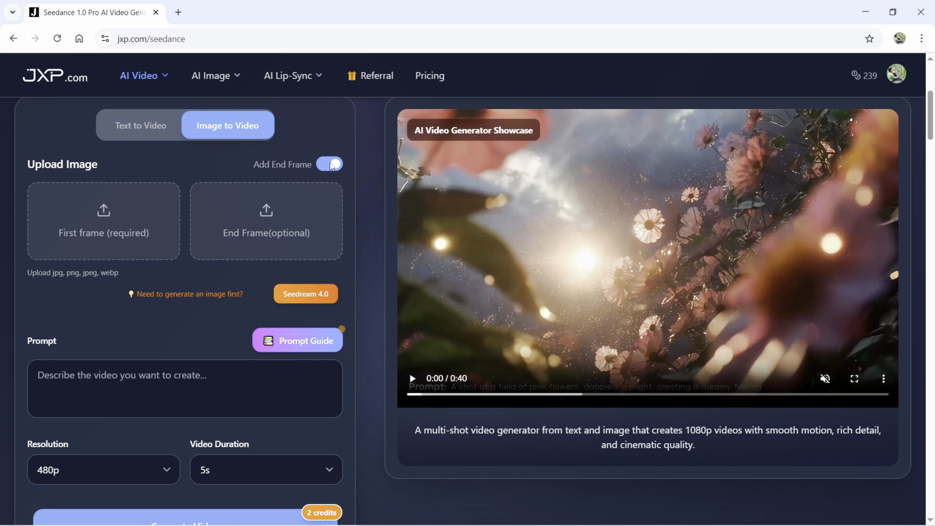
{"action": "left_click", "coordinate": [329, 164]}
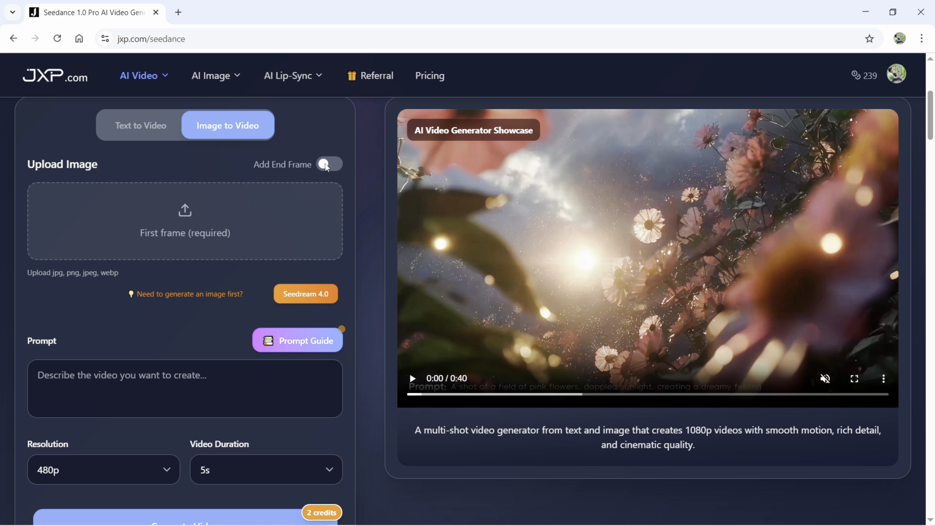
{"action": "left_click", "coordinate": [329, 165]}
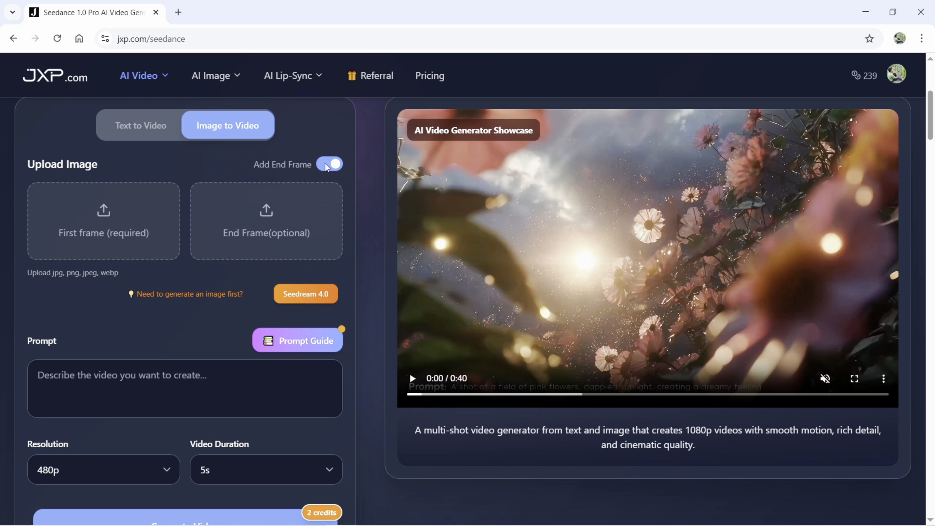
{"action": "left_click", "coordinate": [330, 165]}
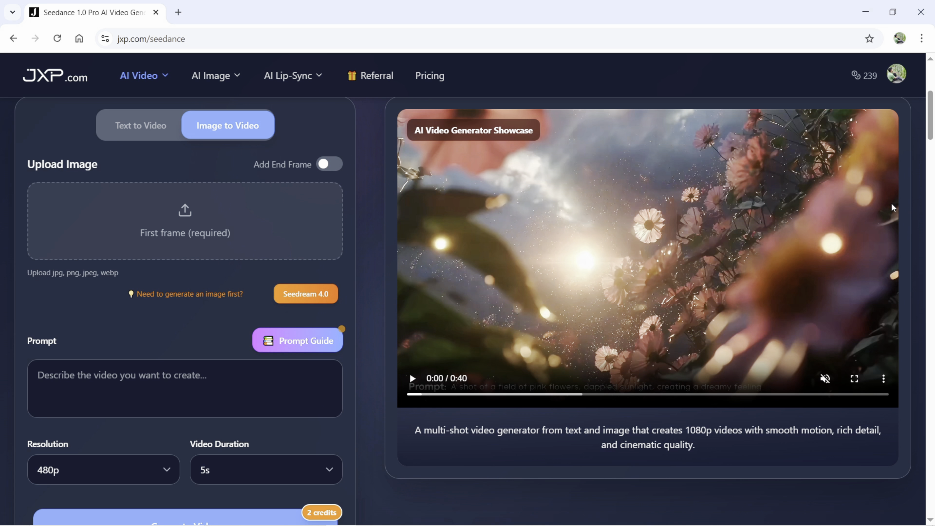
Scroll down to the showcase video and watch it full screen.
{"action": "scroll", "scroll_direction": "down", "scroll_amount": 3}
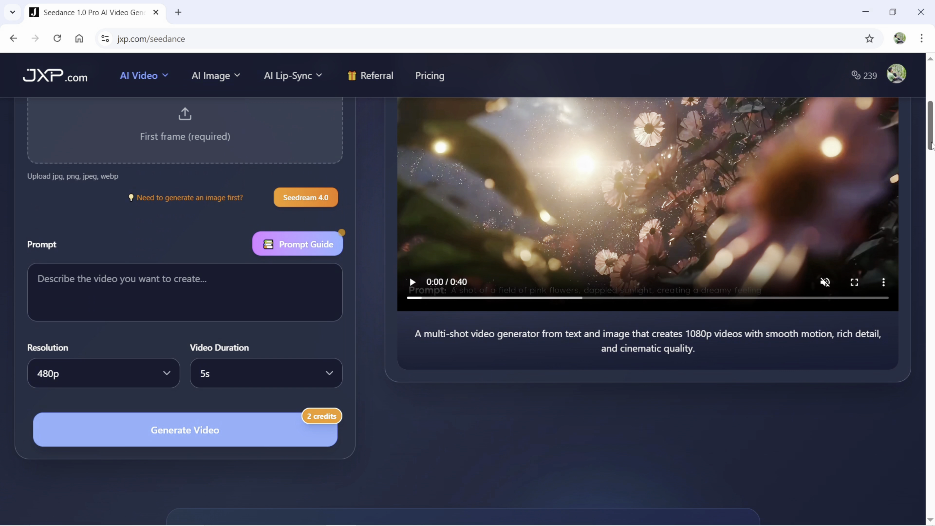
{"action": "scroll", "scroll_direction": "down", "scroll_amount": 3}
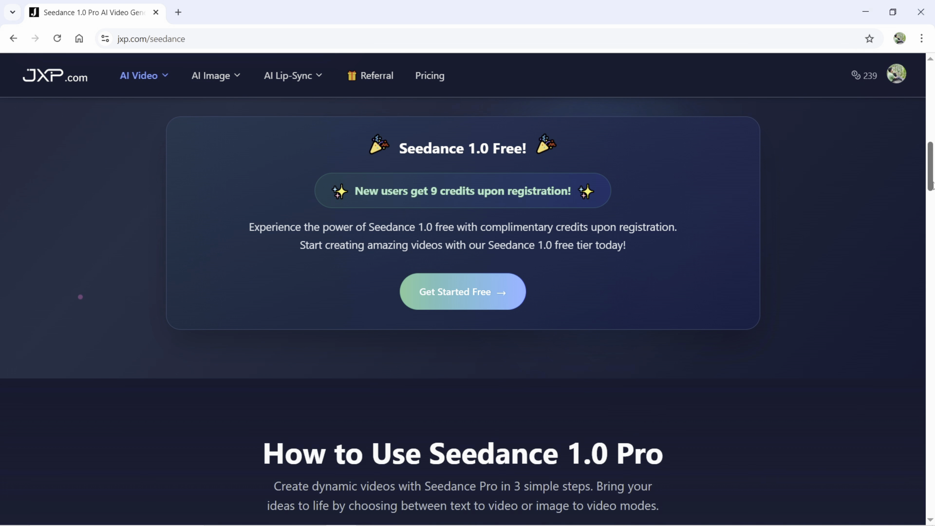
{"action": "mouse_move", "coordinate": [503, 167]}
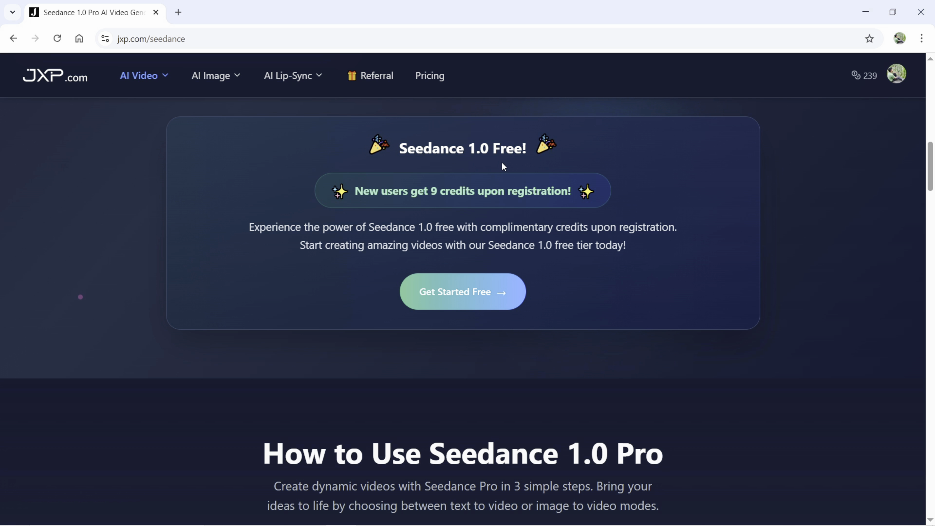
{"action": "mouse_move", "coordinate": [540, 205]}
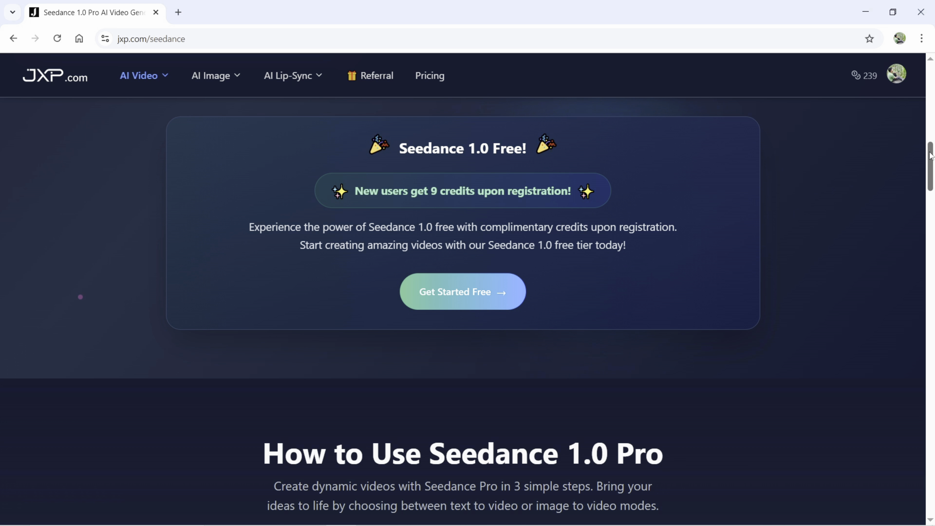
{"action": "scroll", "scroll_direction": "down", "scroll_amount": 3}
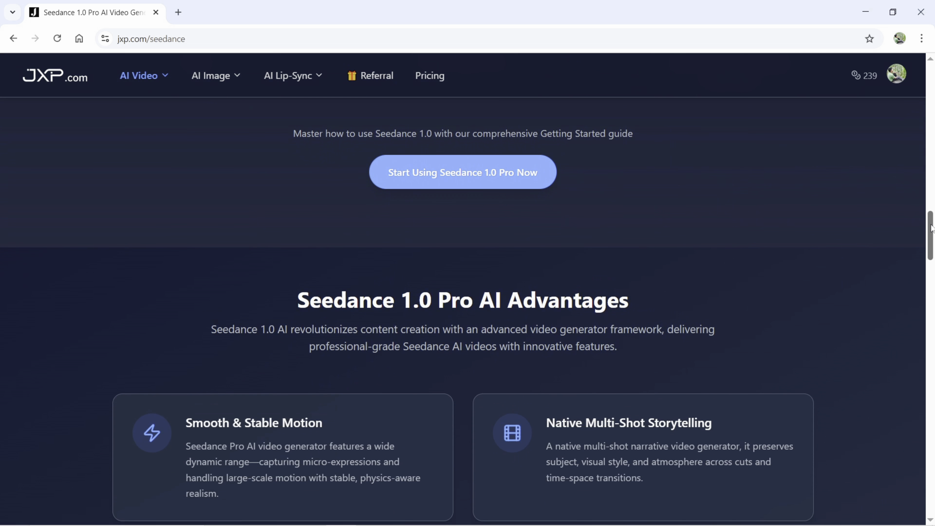
{"action": "scroll", "scroll_direction": "down", "scroll_amount": 3}
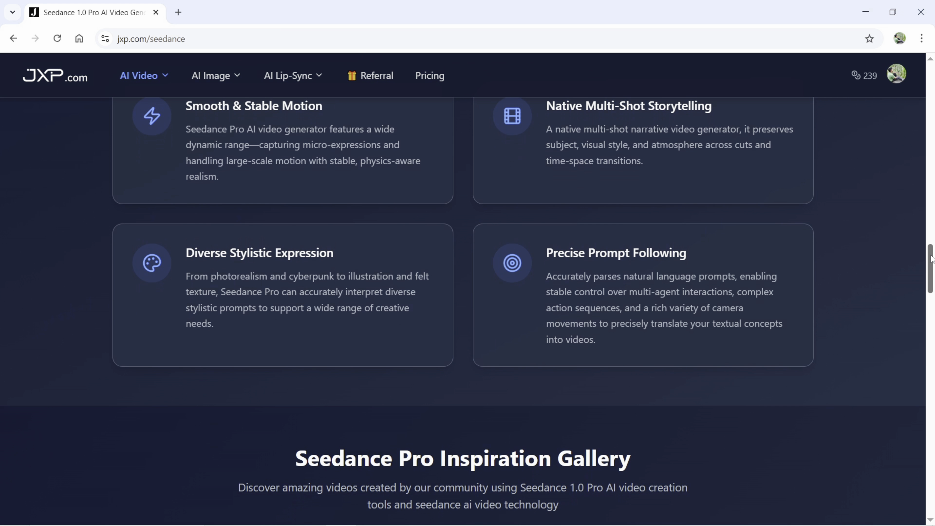
{"action": "scroll", "scroll_direction": "down", "scroll_amount": 3}
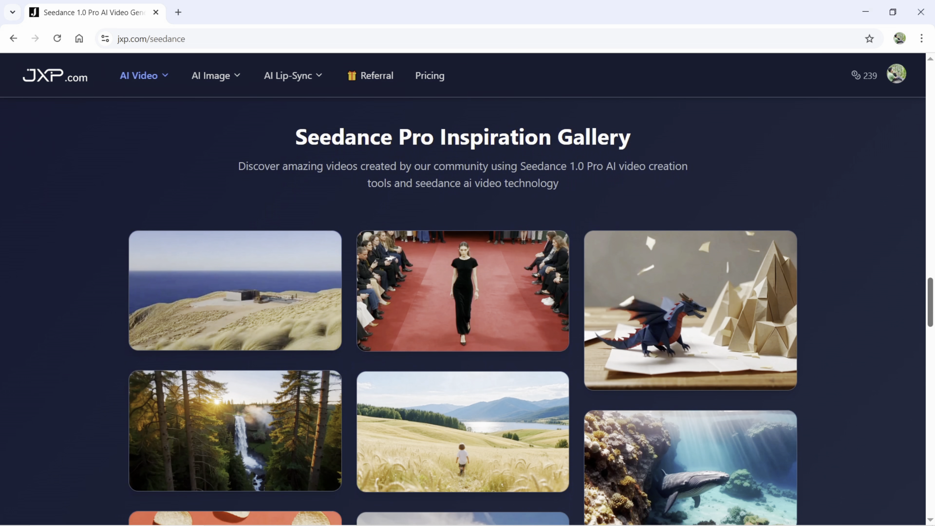
{"action": "scroll", "scroll_direction": "down", "scroll_amount": 3}
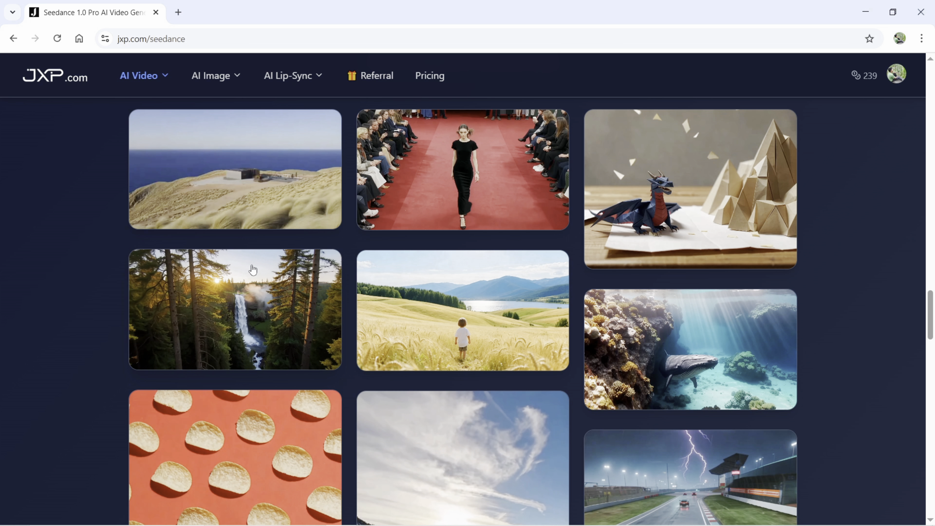
{"action": "scroll", "scroll_direction": "down", "scroll_amount": 3}
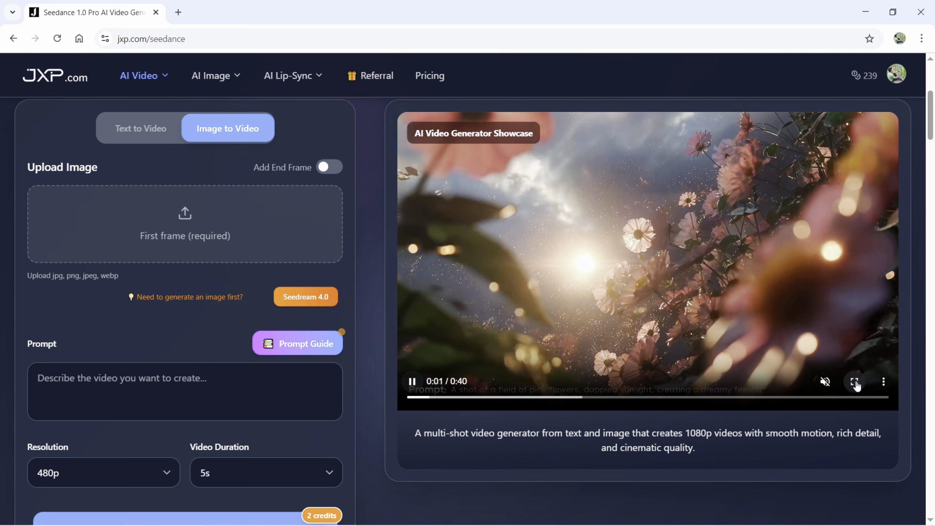
{"action": "left_click", "coordinate": [854, 381]}
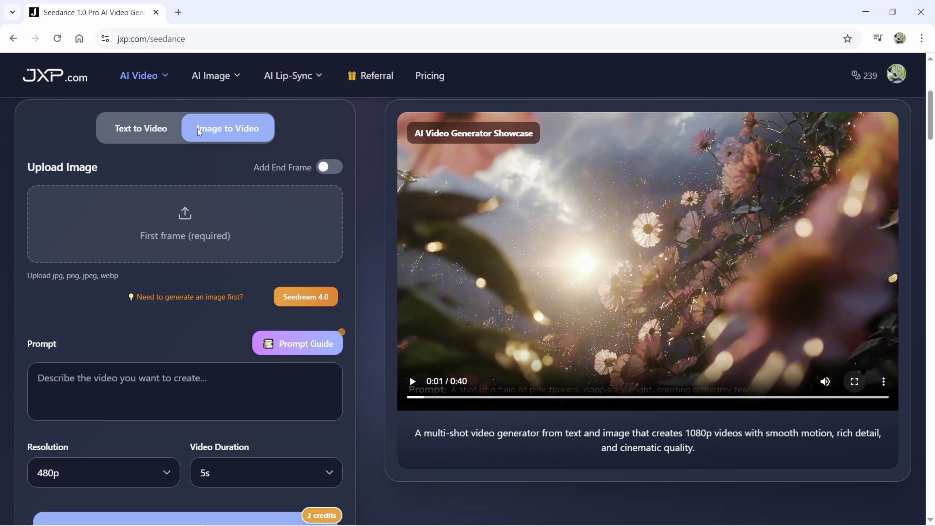
{"action": "mouse_move", "coordinate": [185, 236]}
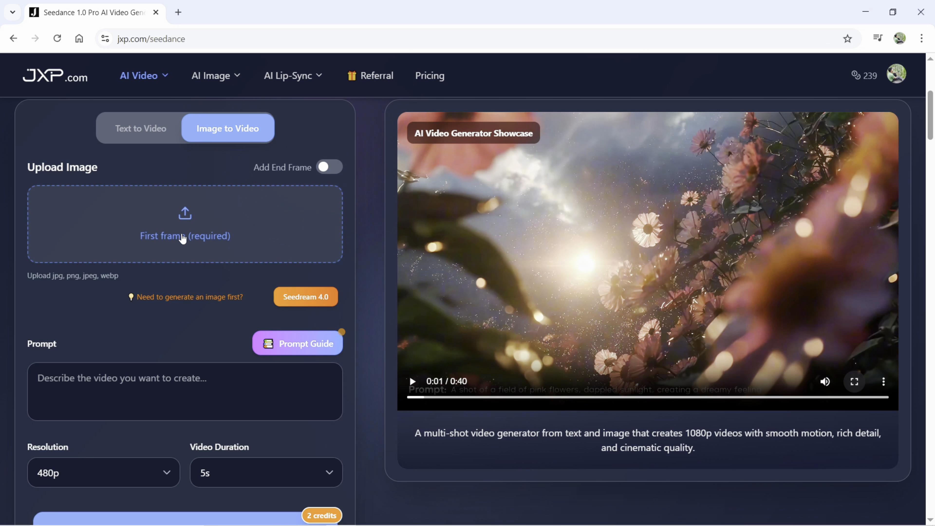
Upload the mother-5374622_1920 portrait as the first-frame image.
{"action": "left_click", "coordinate": [185, 223]}
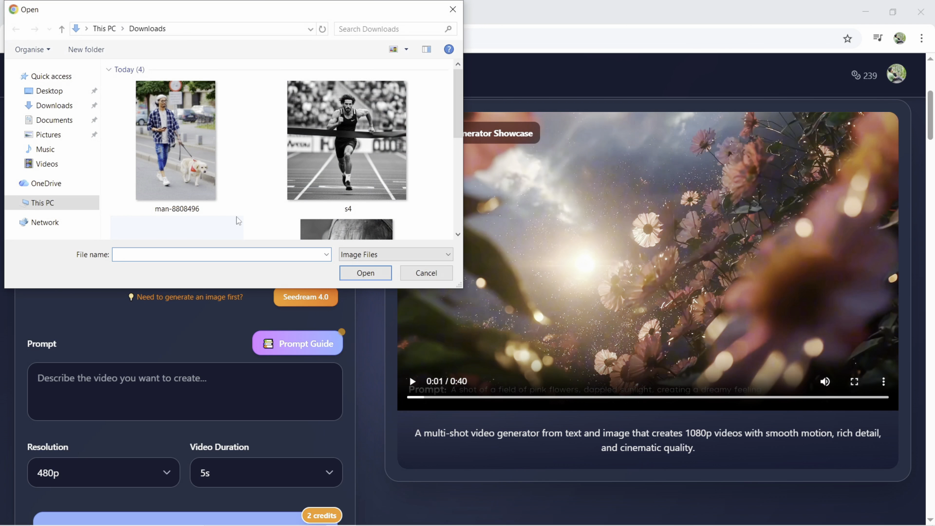
{"action": "scroll", "scroll_direction": "down", "scroll_amount": 3}
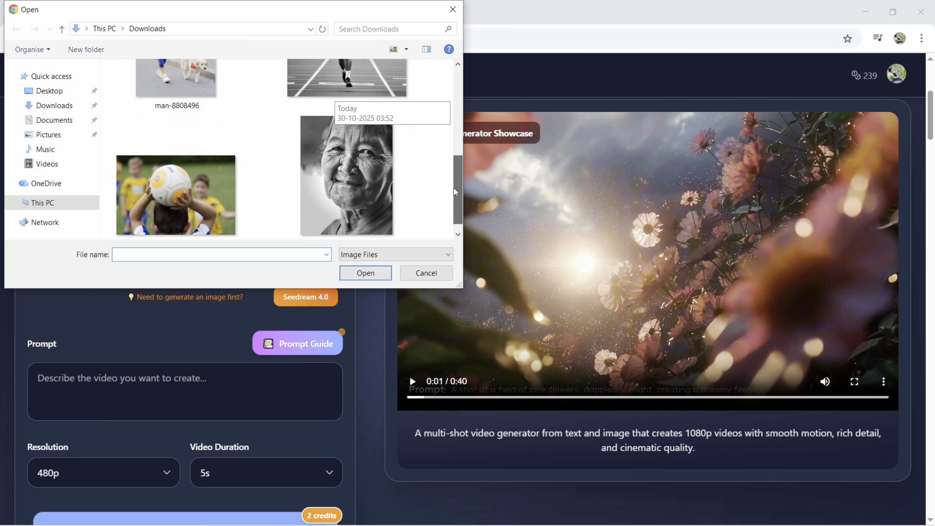
{"action": "left_click", "coordinate": [347, 173]}
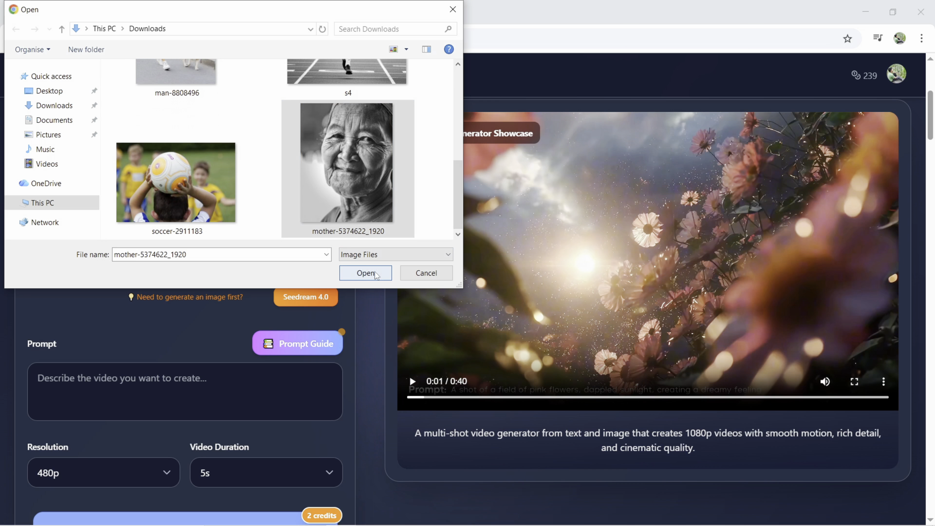
{"action": "left_click", "coordinate": [366, 273]}
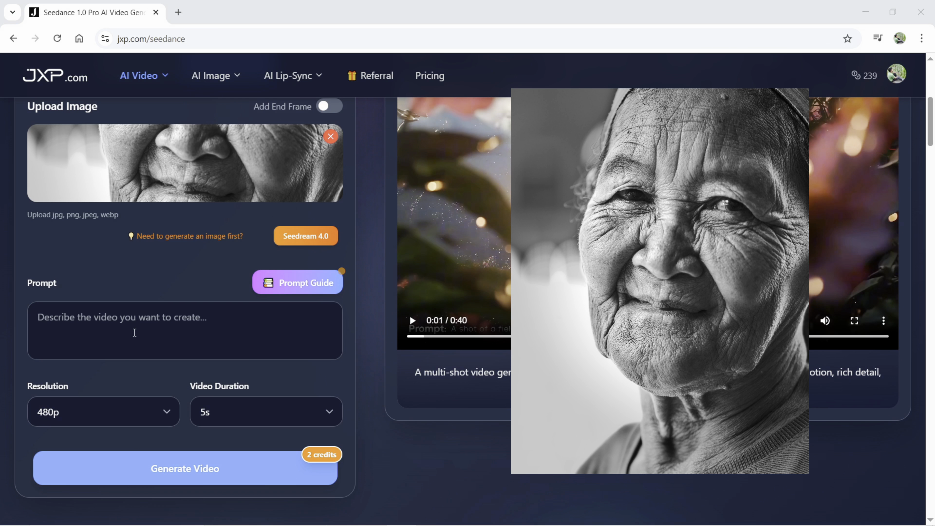
Enter the prompt "The old woman wears eye glasses".
{"action": "type", "text": "The o"}
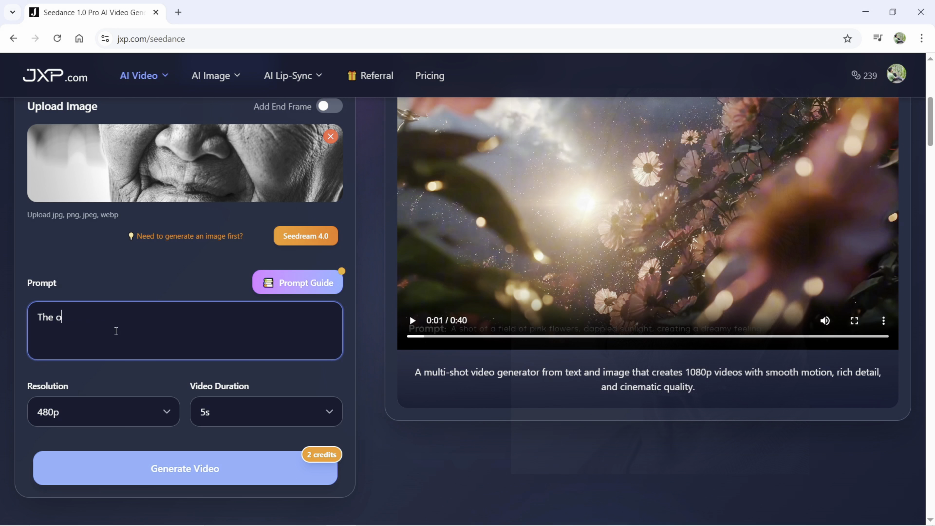
{"action": "type", "text": "ld woman we"}
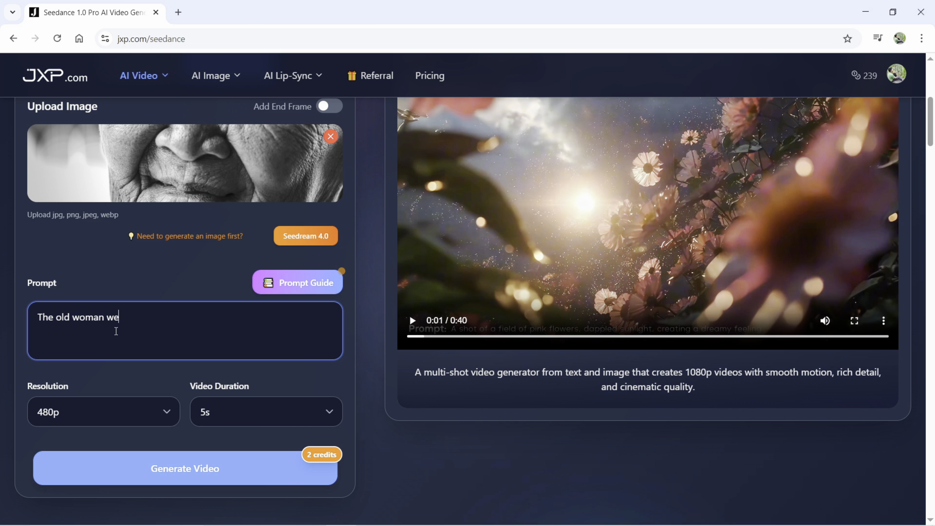
{"action": "type", "text": "ars eye g"}
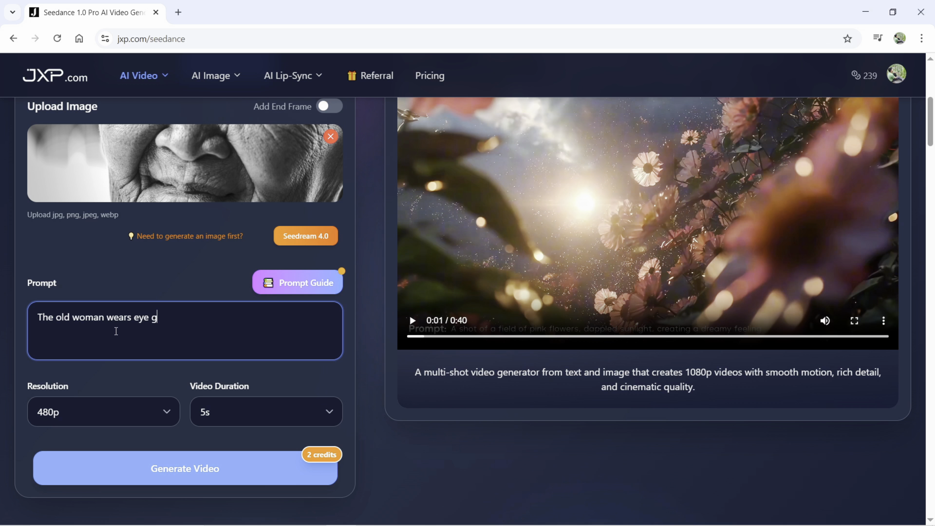
{"action": "type", "text": "lasses"}
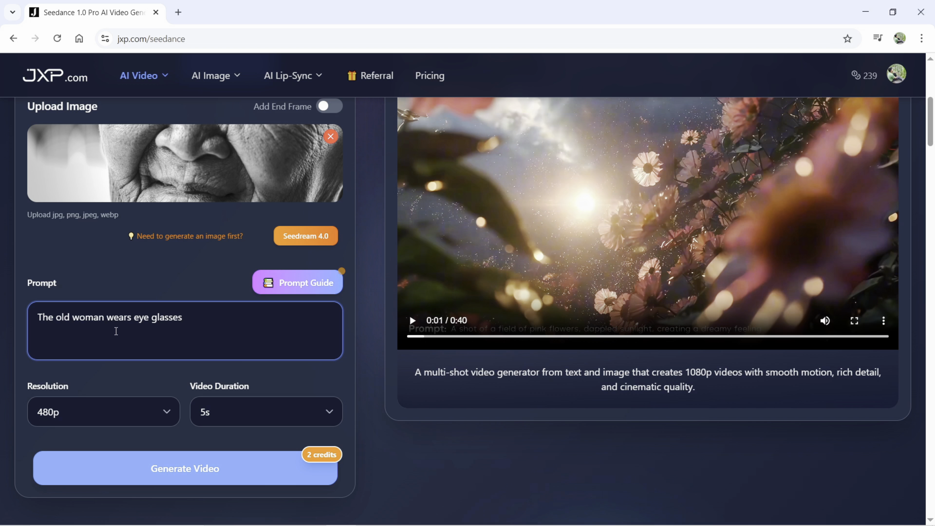
Generate the old woman clip at 1080p resolution and 5-second duration.
{"action": "left_click", "coordinate": [103, 412]}
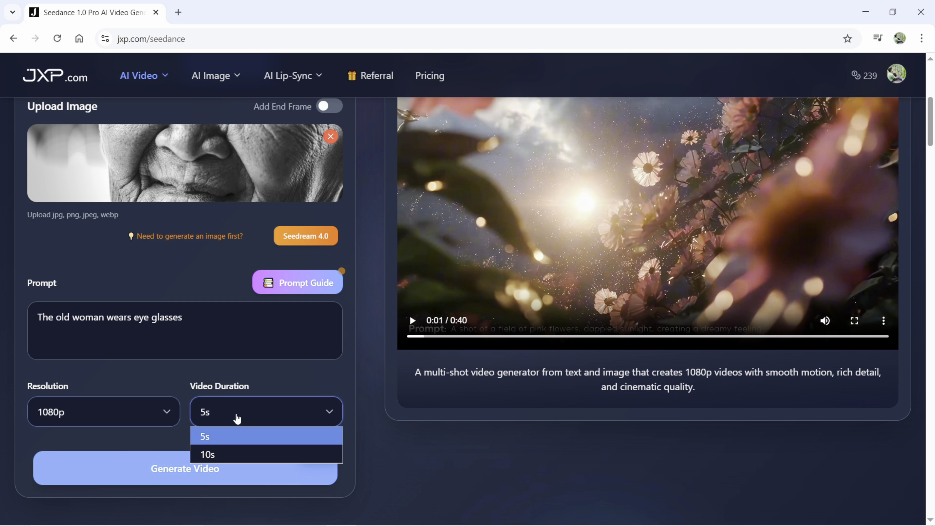
{"action": "left_click", "coordinate": [205, 436]}
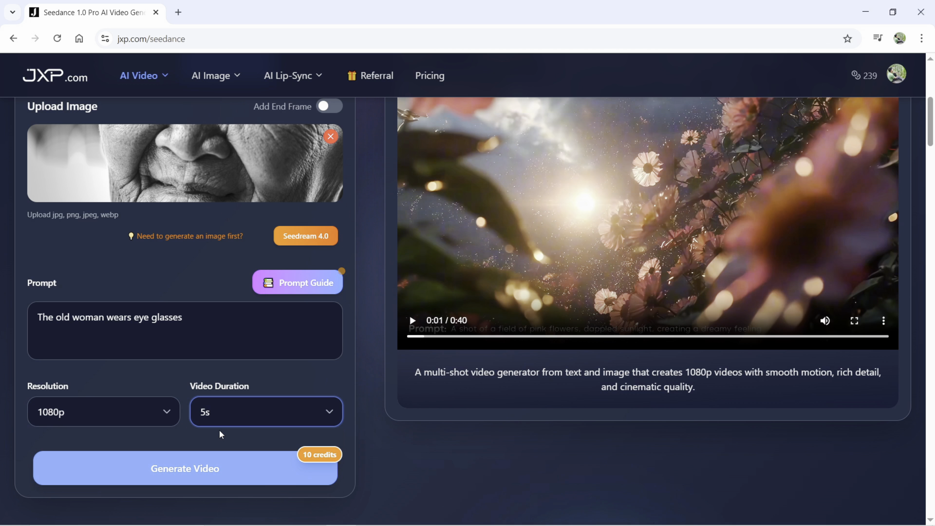
{"action": "mouse_move", "coordinate": [313, 468]}
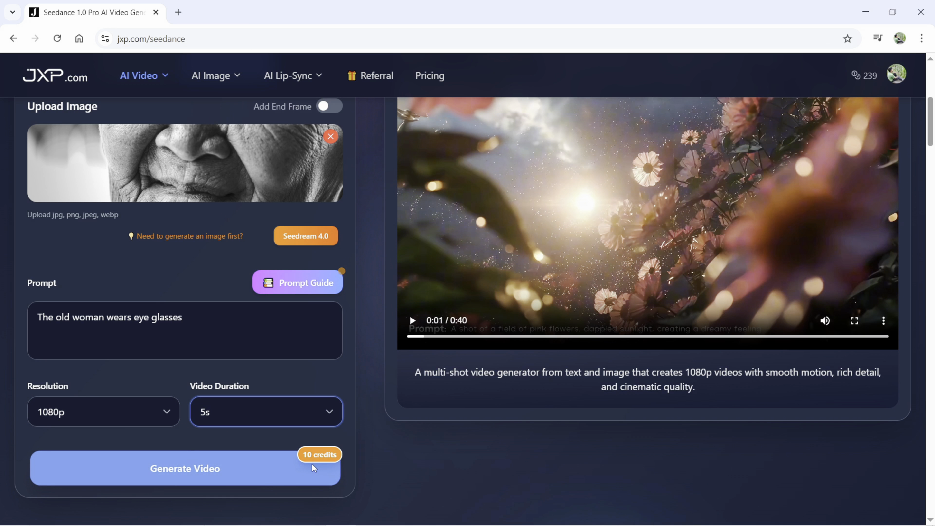
{"action": "mouse_move", "coordinate": [188, 476]}
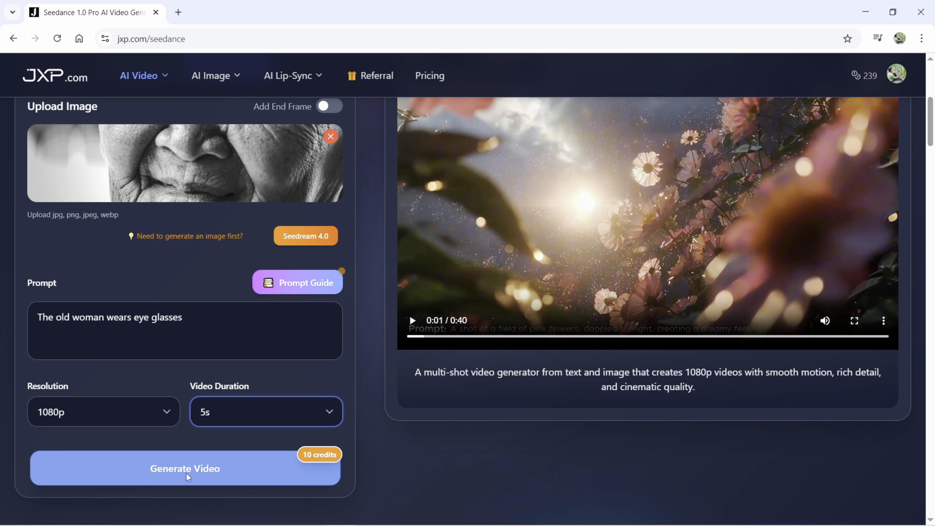
{"action": "left_click", "coordinate": [185, 469]}
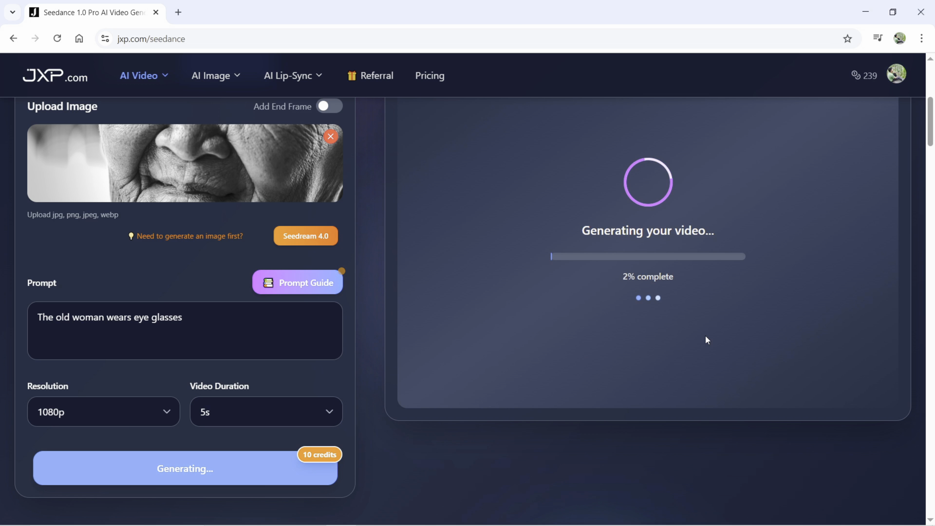
Wait for the old woman clip to finish generating in the preview.
{"action": "scroll", "scroll_direction": "up", "scroll_amount": 3}
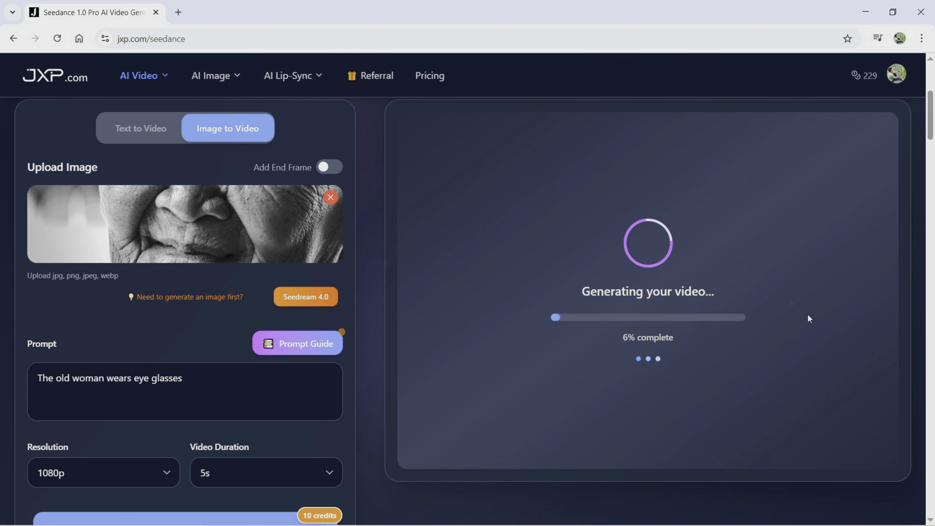
{"action": "left_click", "coordinate": [297, 343]}
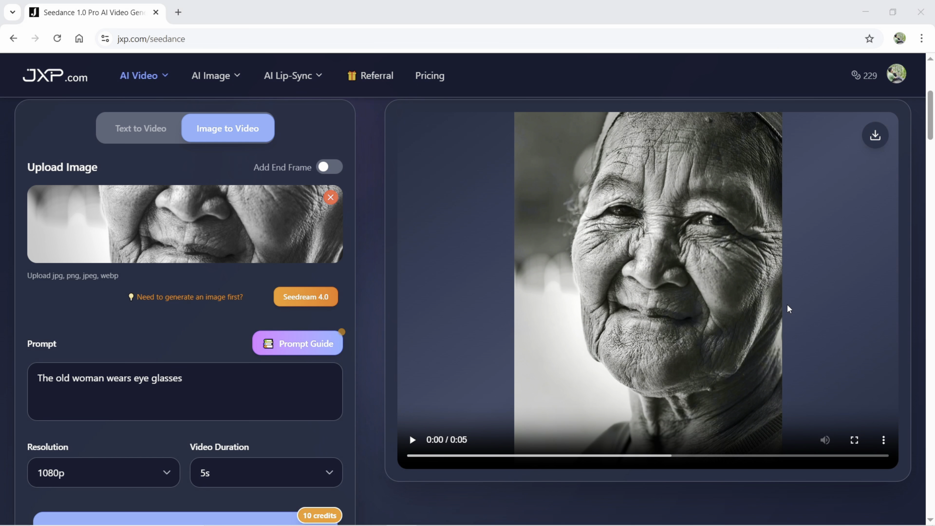
{"action": "left_click", "coordinate": [854, 440]}
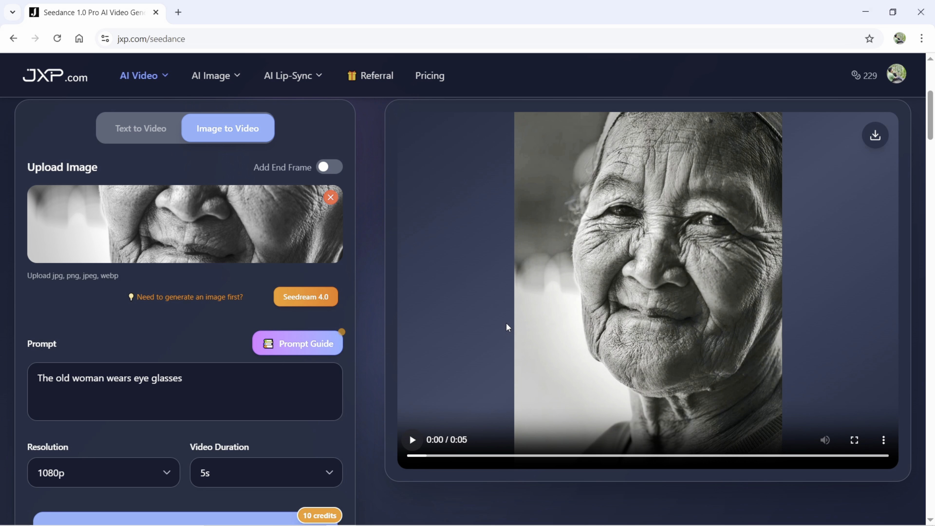
{"action": "mouse_move", "coordinate": [330, 197]}
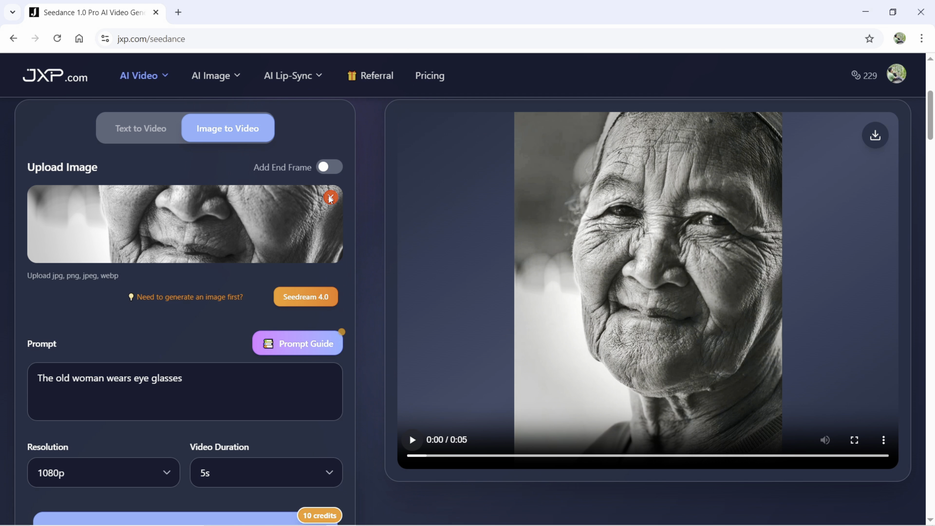
Replace the first frame with the soccer-2911183 photo from Downloads.
{"action": "left_click", "coordinate": [179, 224]}
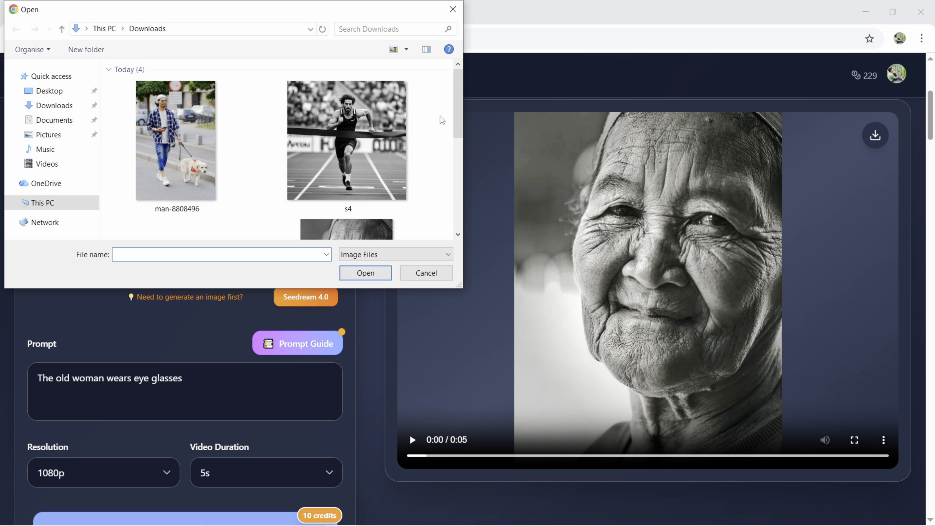
{"action": "scroll", "scroll_direction": "down", "scroll_amount": 3}
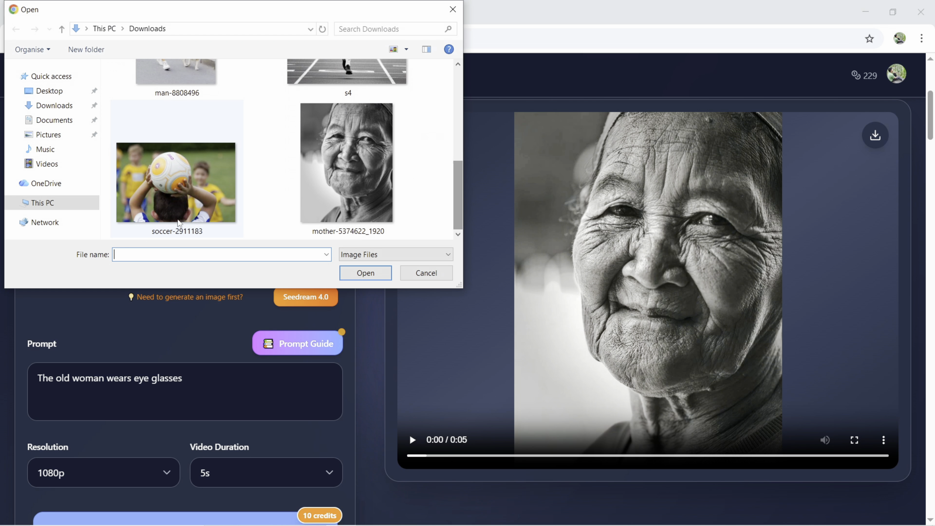
{"action": "double_click", "coordinate": [176, 183]}
{"action": "type", "text": "The camera focuse"}
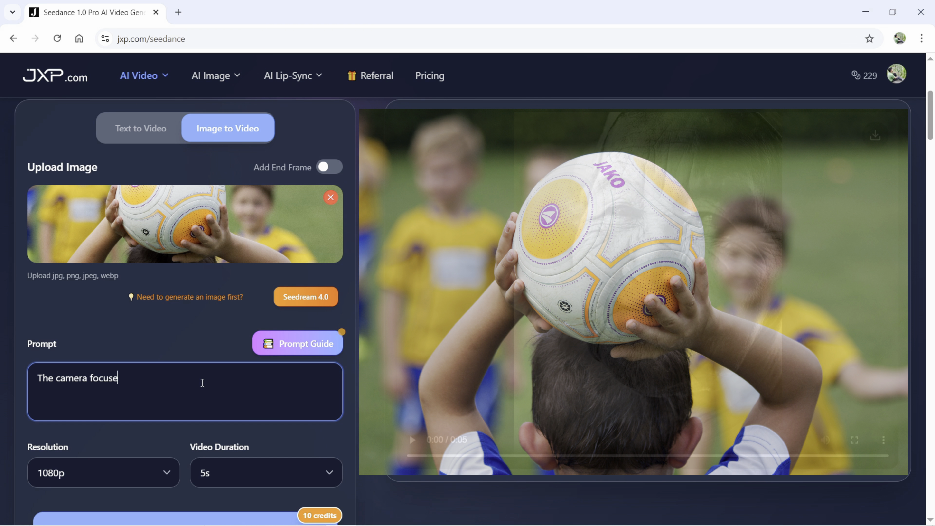
Write a prompt where the boy throws the ball to the background children and becomes blurred.
{"action": "type", "text": "s on the children in the background. t"}
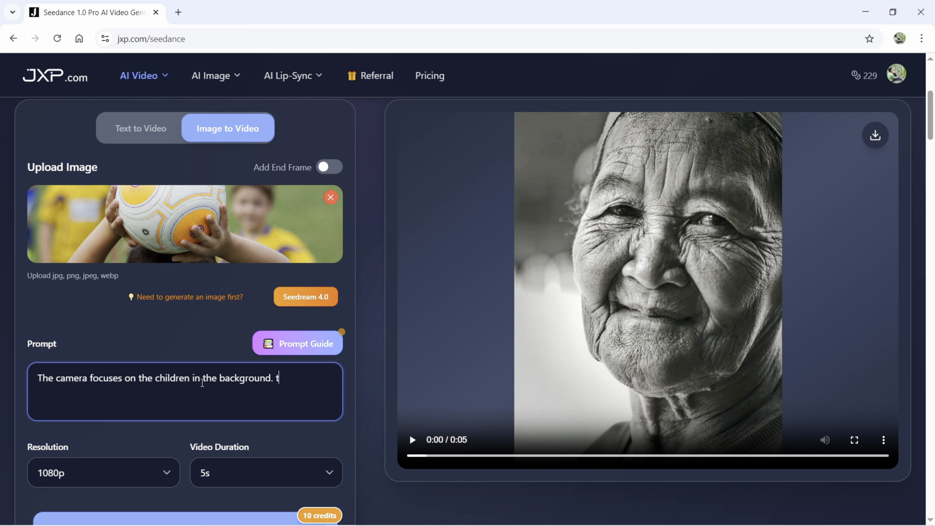
{"action": "type", "text": "he boy in the foreground throws t"}
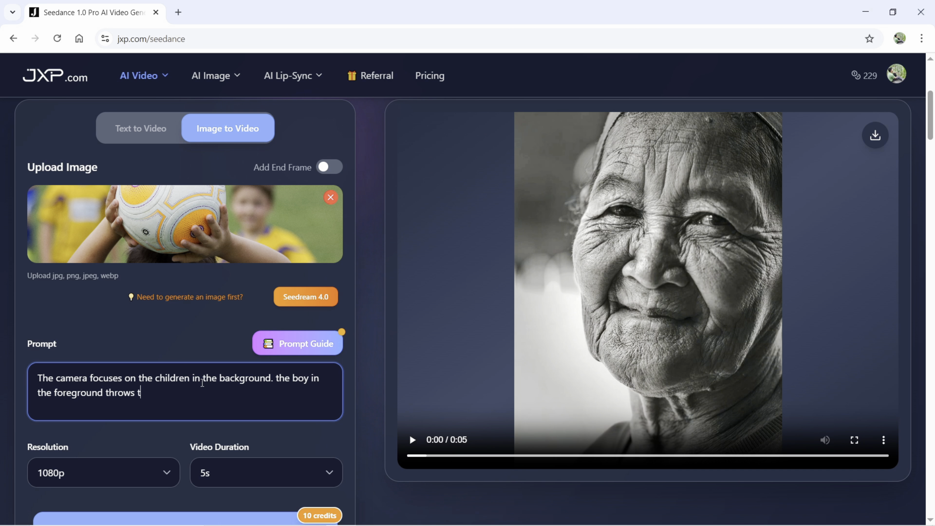
{"action": "type", "text": "he ball to the children in the background,"}
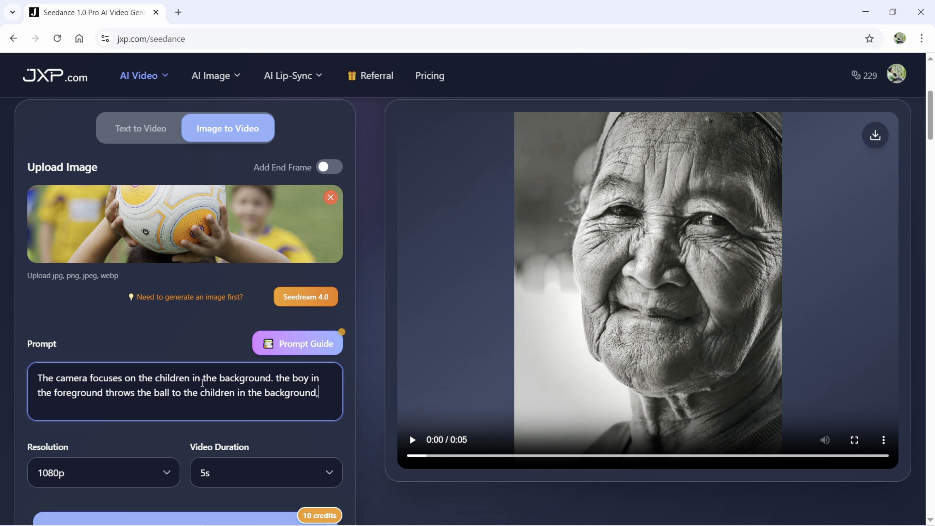
{"action": "type", "text": "and the boy who"}
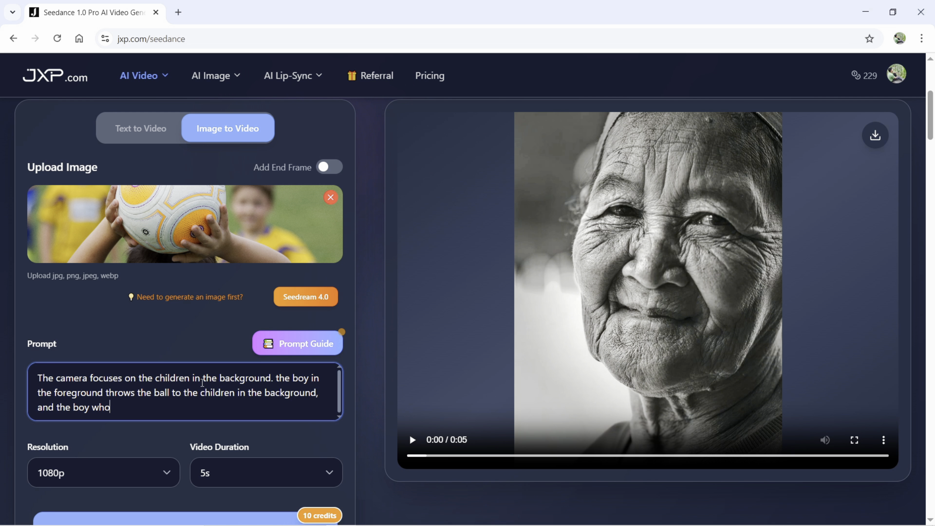
{"action": "type", "text": "throws the ball becom"}
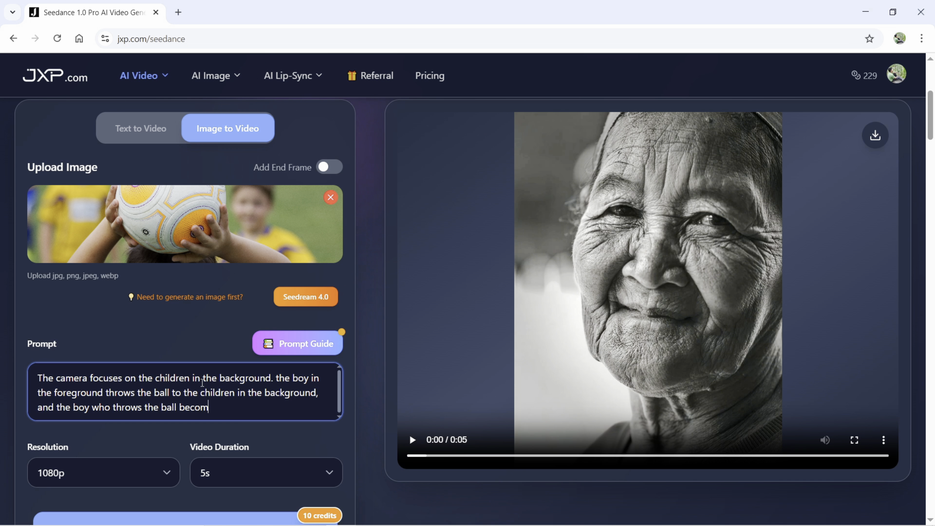
{"action": "type", "text": "es blurred."}
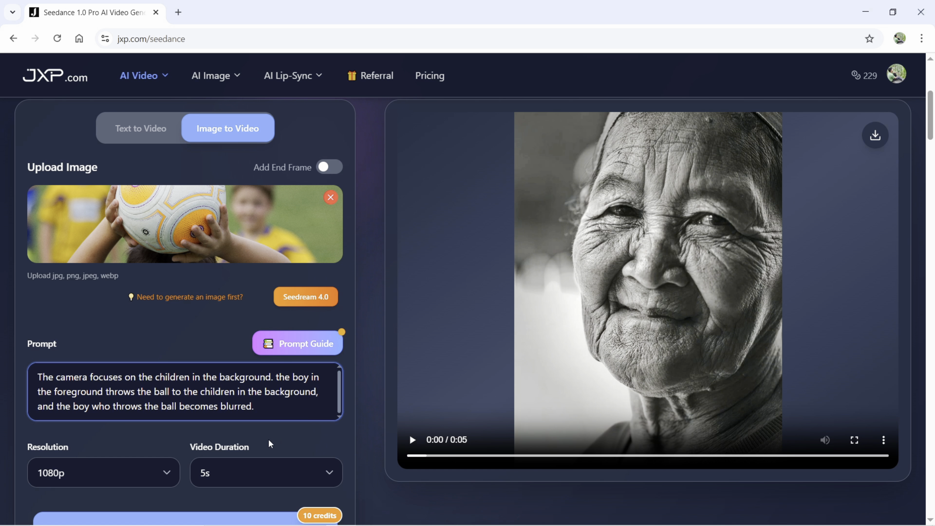
{"action": "scroll", "scroll_direction": "down", "scroll_amount": 3}
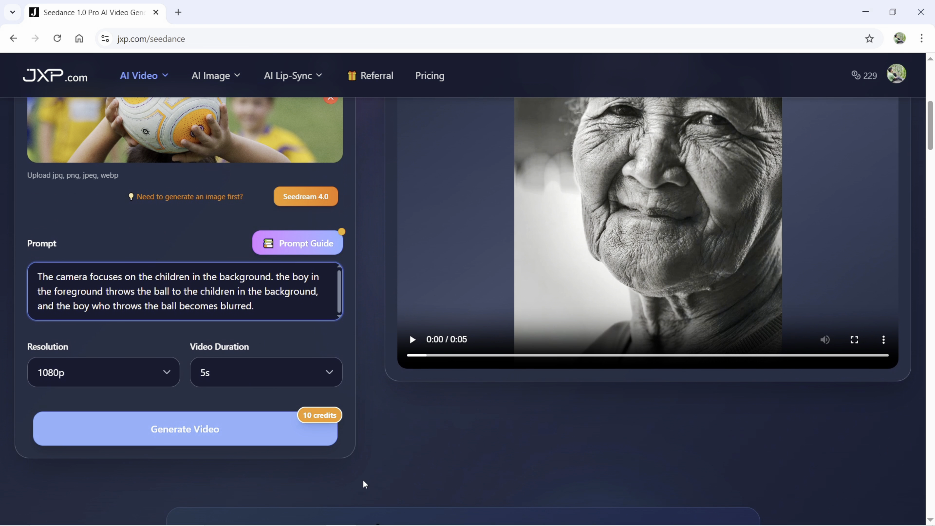
{"action": "left_click", "coordinate": [186, 429]}
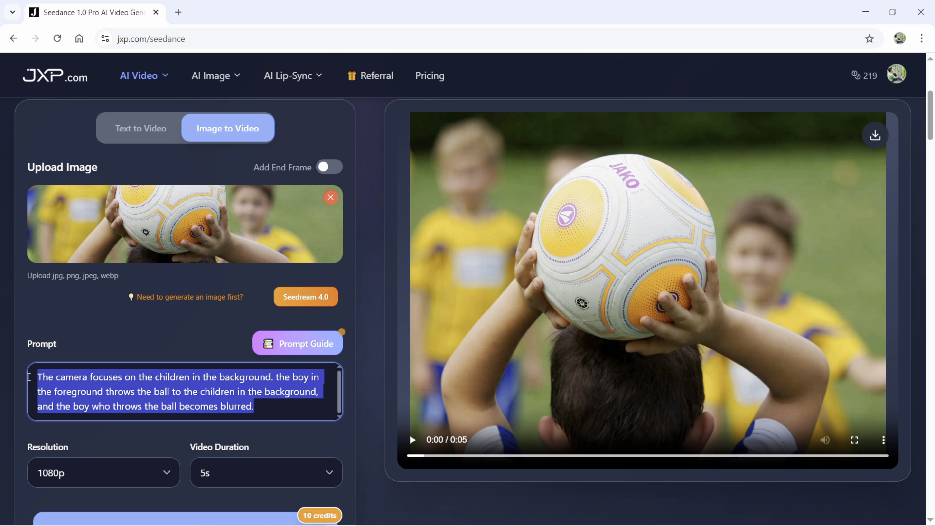
Rewrite the prompt as "the boy throws the ball. camera switch. camera shoots a close-up of the ball bouncing".
{"action": "type", "text": "the boy throws the ball"}
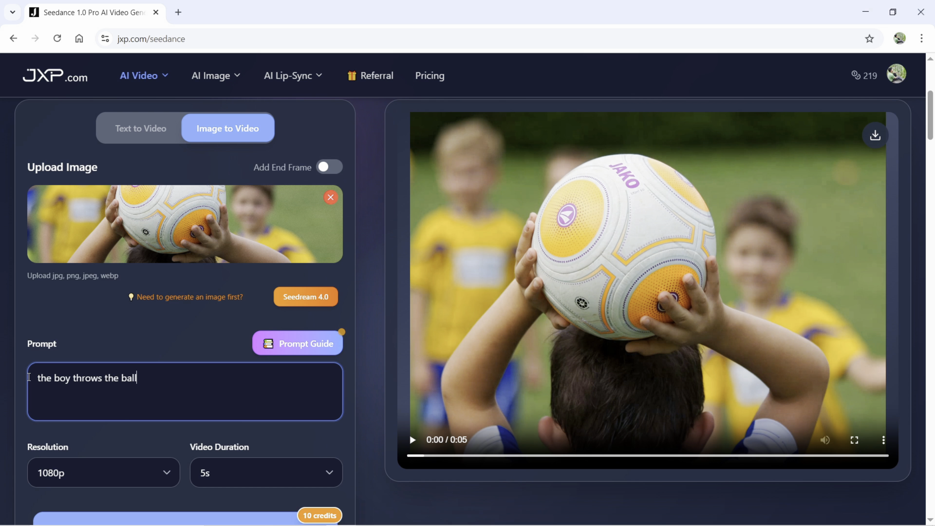
{"action": "type", "text": ". camera switch."}
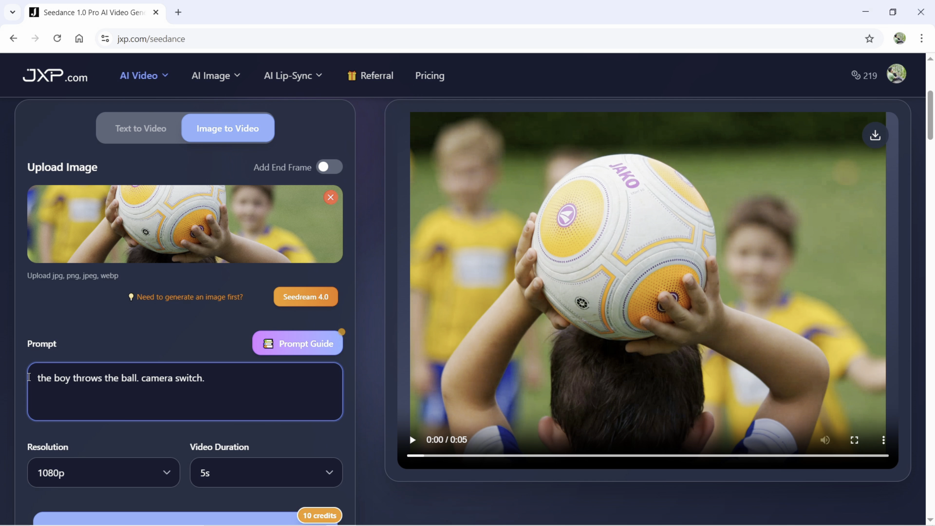
{"action": "type", "text": "camera shoots a close-i"}
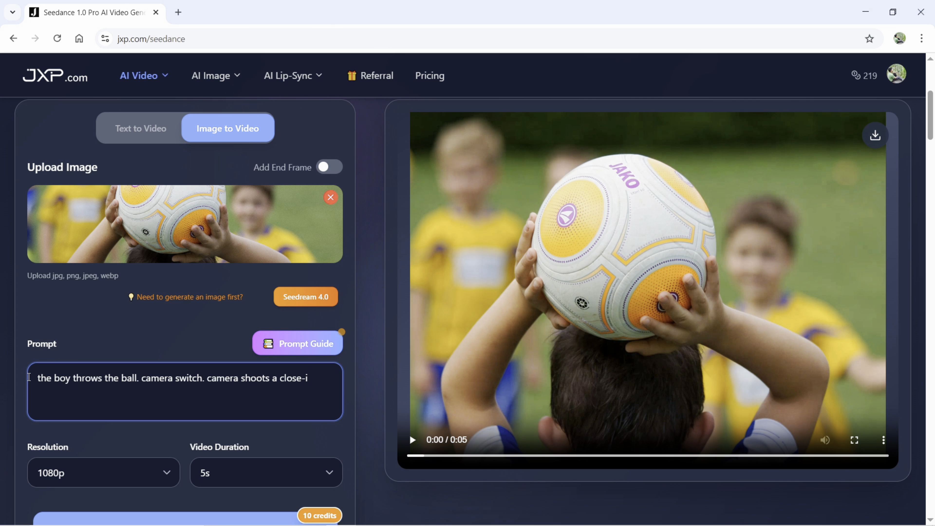
{"action": "type", "text": "up of the b"}
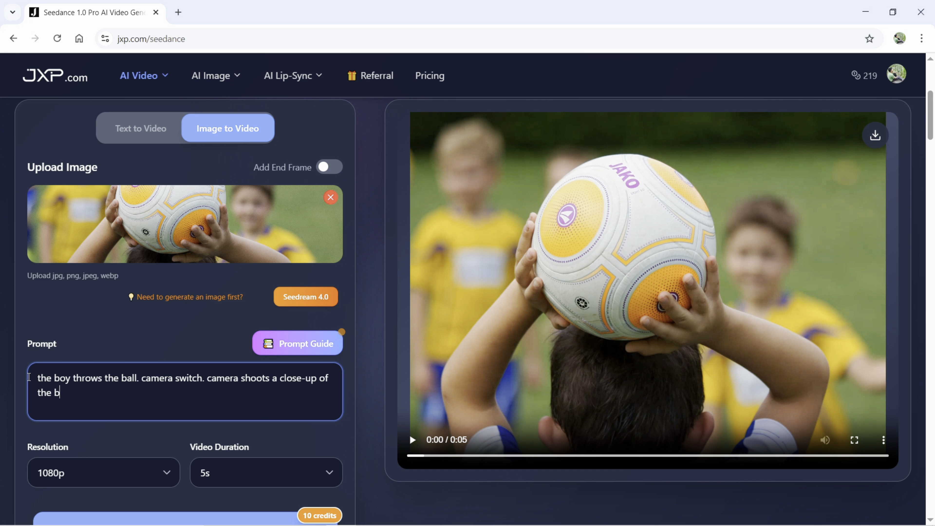
{"action": "type", "text": "all bouncing"}
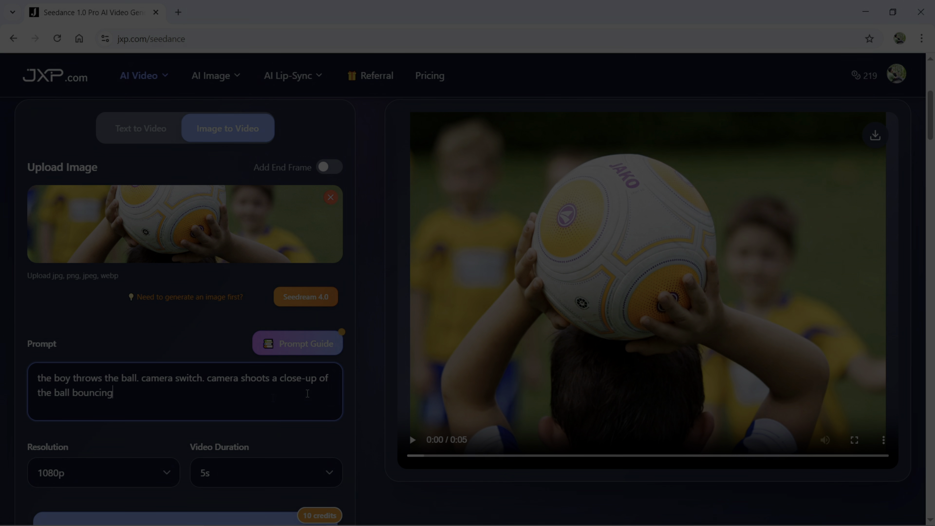
Generate a new clip from the bouncing-ball close-up prompt.
{"action": "left_click", "coordinate": [297, 343]}
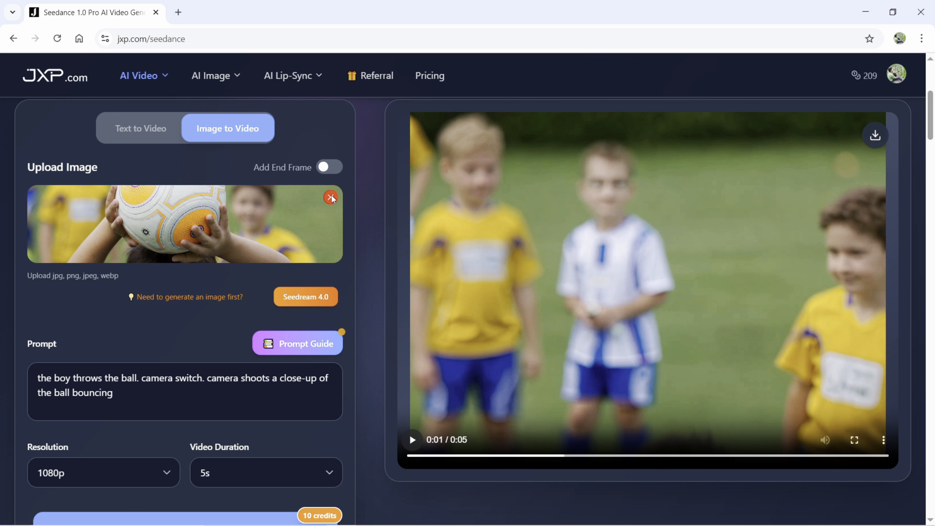
Replace the soccer photo with the man-8808496 dog-walking photo as first frame.
{"action": "left_click", "coordinate": [185, 224]}
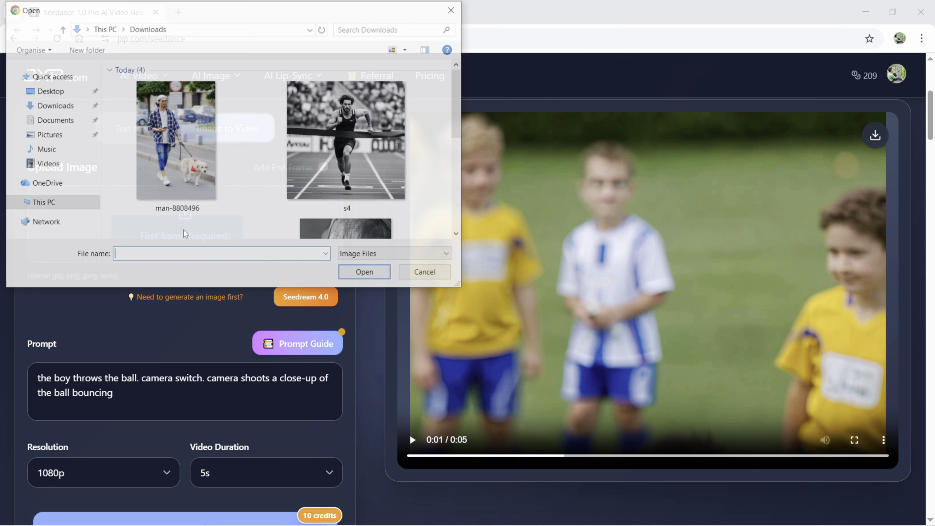
{"action": "left_click", "coordinate": [177, 140]}
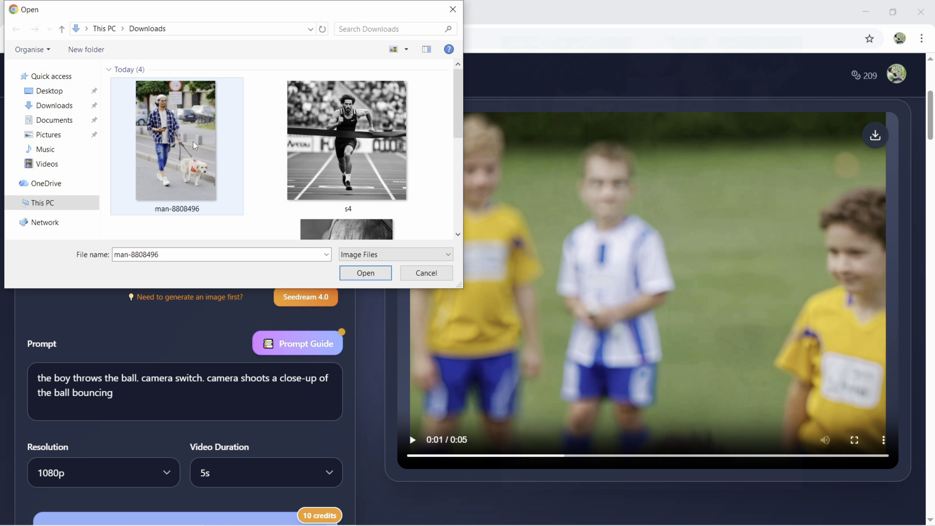
{"action": "left_click", "coordinate": [365, 273]}
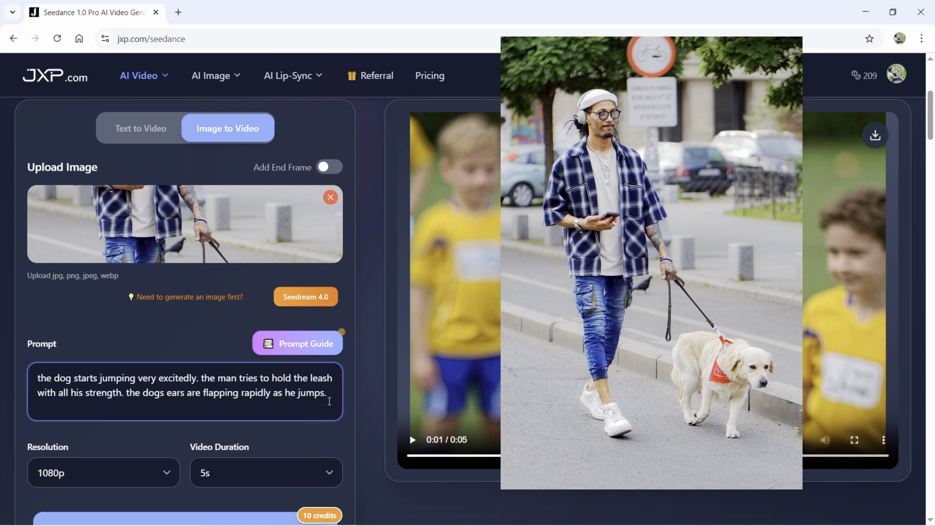
Review the excited jumping-dog prompt and start generating the dog-walking clip.
{"action": "double_click", "coordinate": [172, 378]}
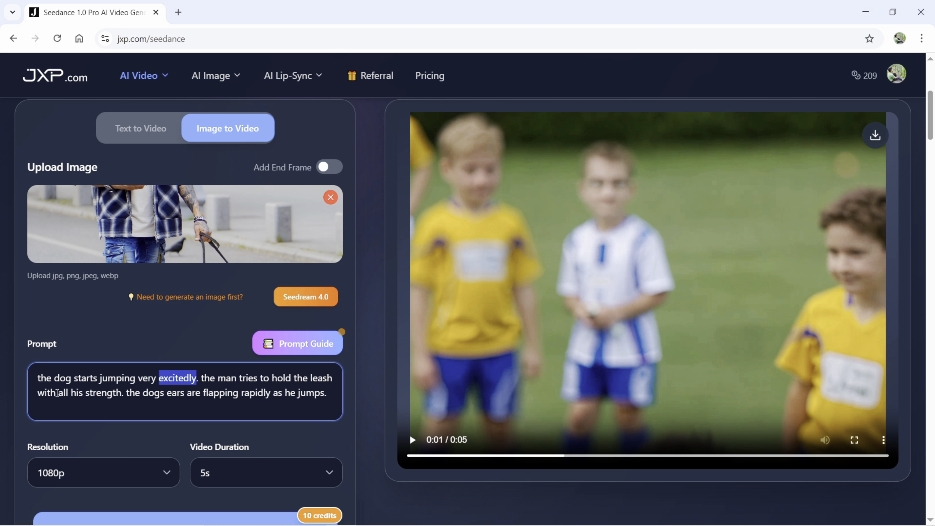
{"action": "double_click", "coordinate": [87, 393]}
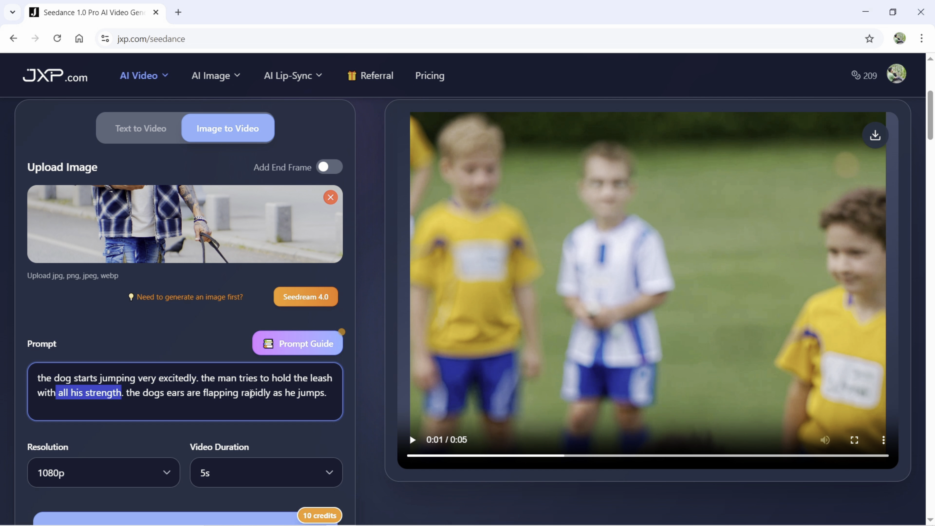
{"action": "double_click", "coordinate": [255, 392]}
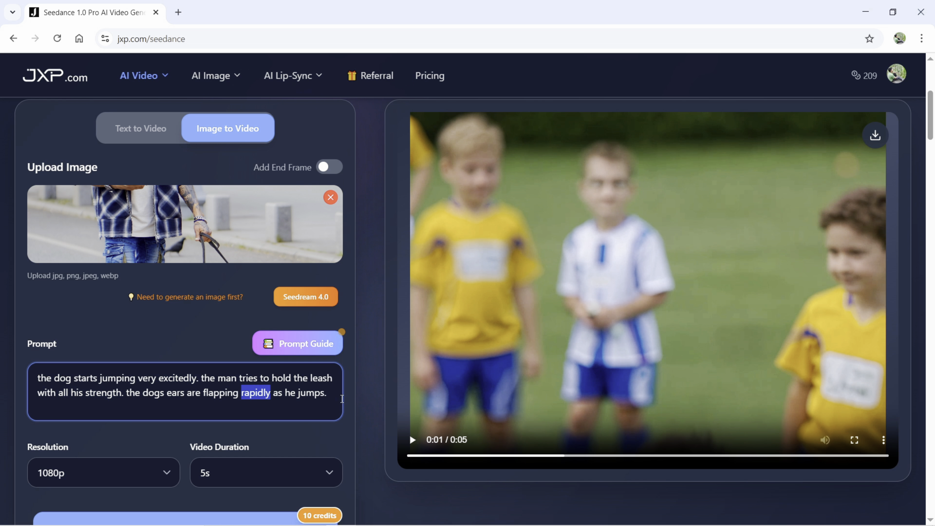
{"action": "left_click", "coordinate": [327, 392]}
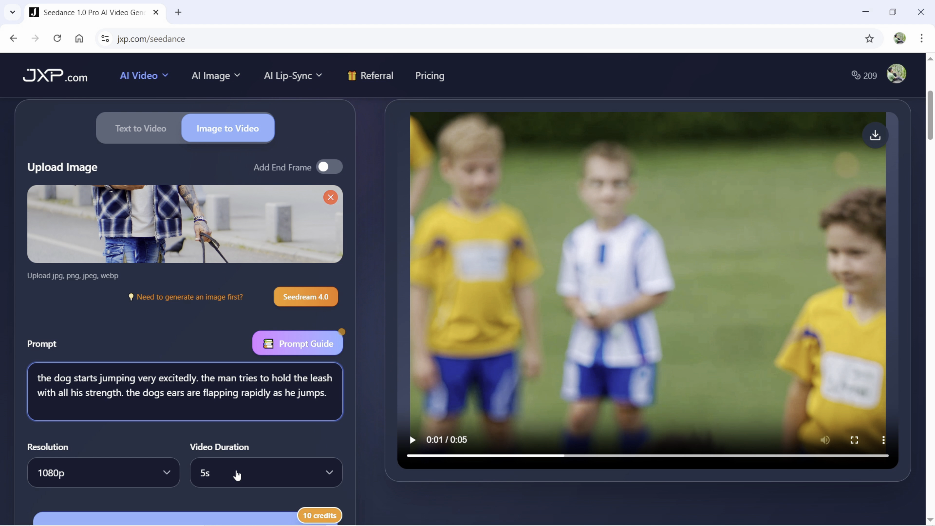
{"action": "left_click", "coordinate": [185, 515]}
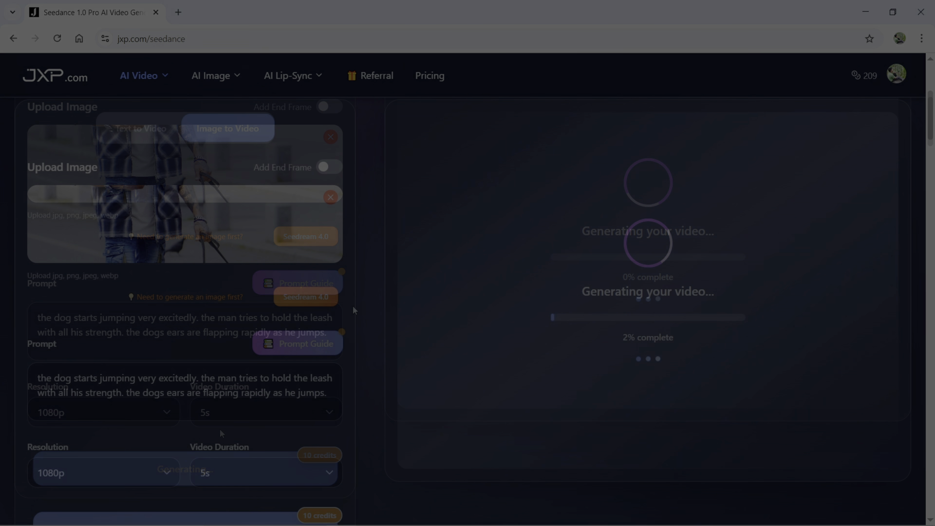
Wait for the dog-walking clip to finish and watch it full screen.
{"action": "left_click", "coordinate": [297, 343]}
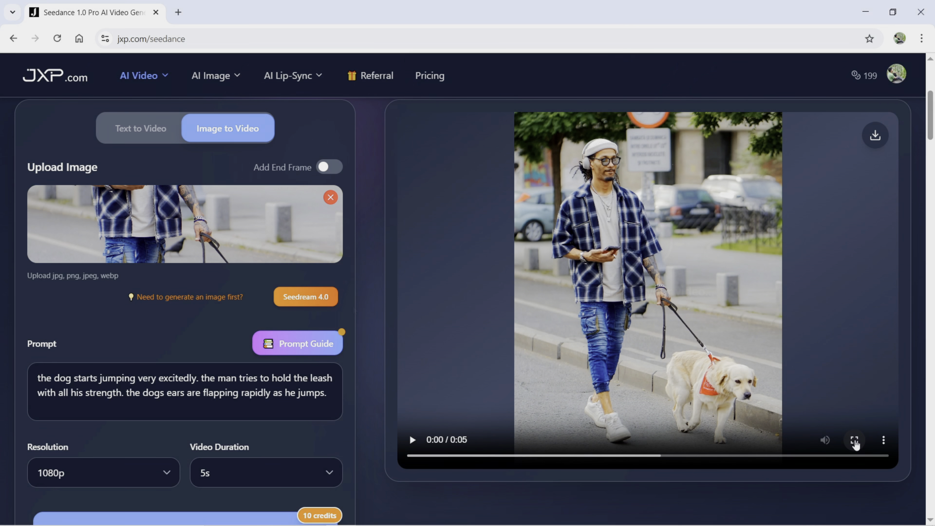
{"action": "left_click", "coordinate": [855, 440]}
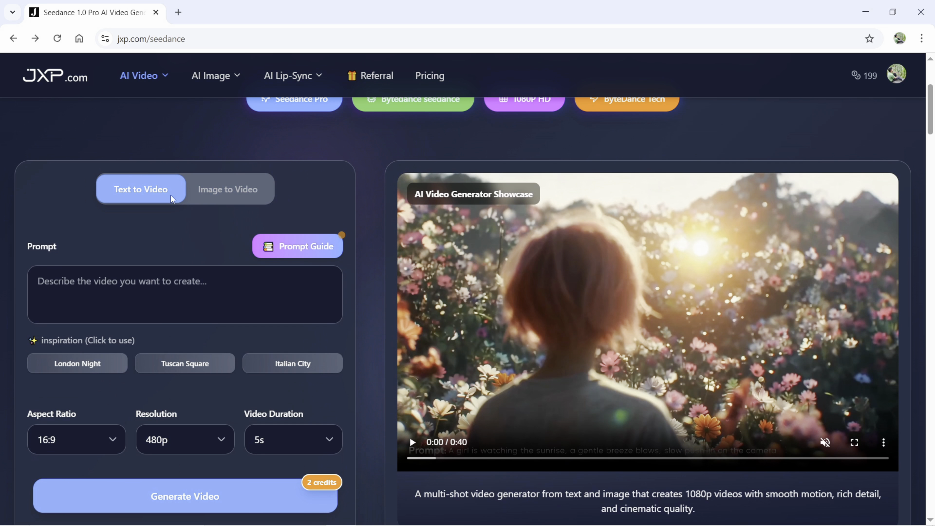
Paste the silver-haired Asian man fashion-editorial prompt into the text-to-video box and review it.
{"action": "left_click", "coordinate": [185, 295]}
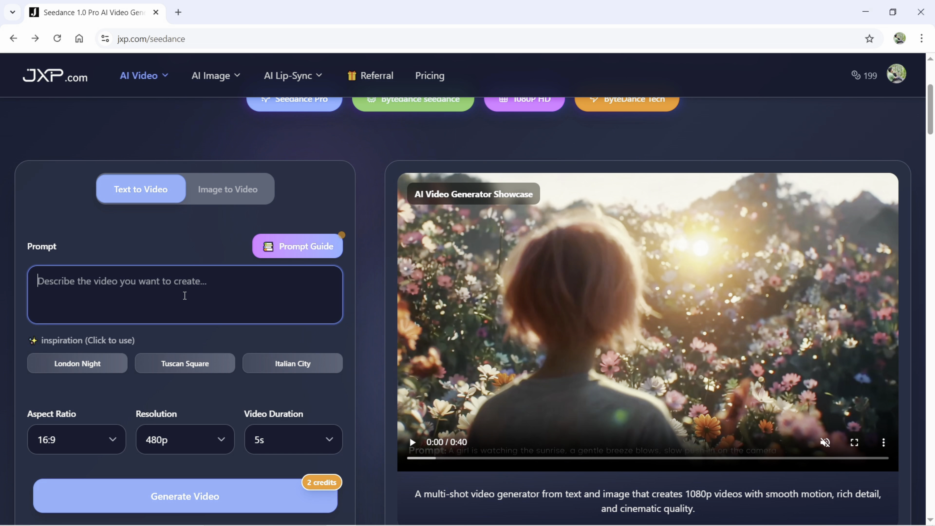
{"action": "right_click", "coordinate": [185, 281]}
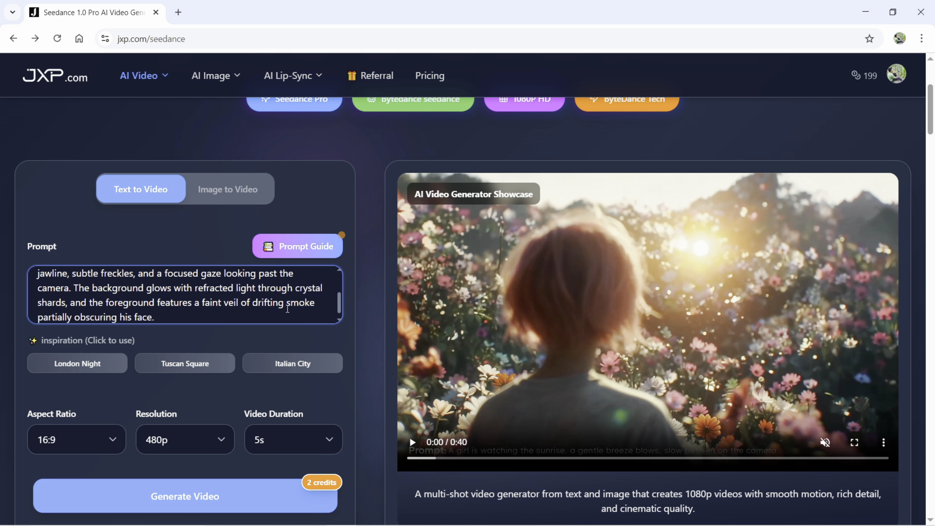
{"action": "scroll", "scroll_direction": "up", "scroll_amount": 3}
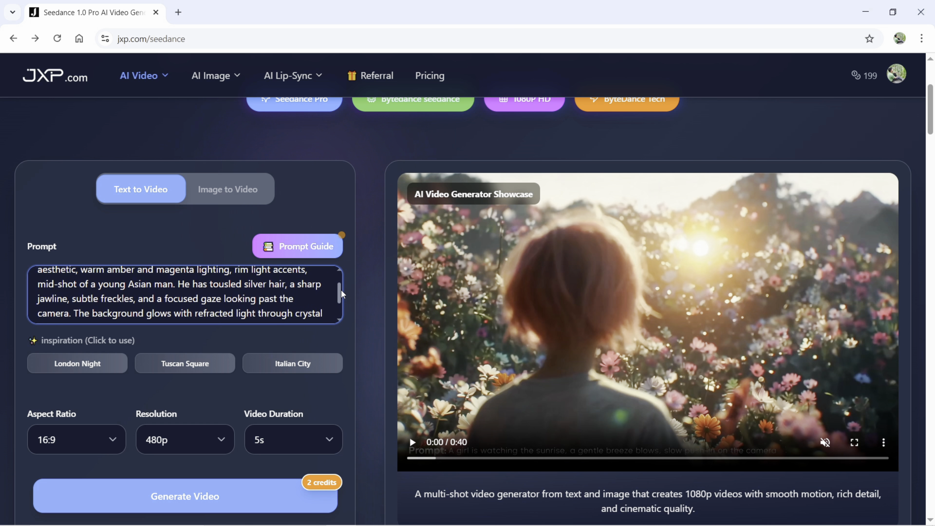
{"action": "scroll", "scroll_direction": "up", "scroll_amount": 3}
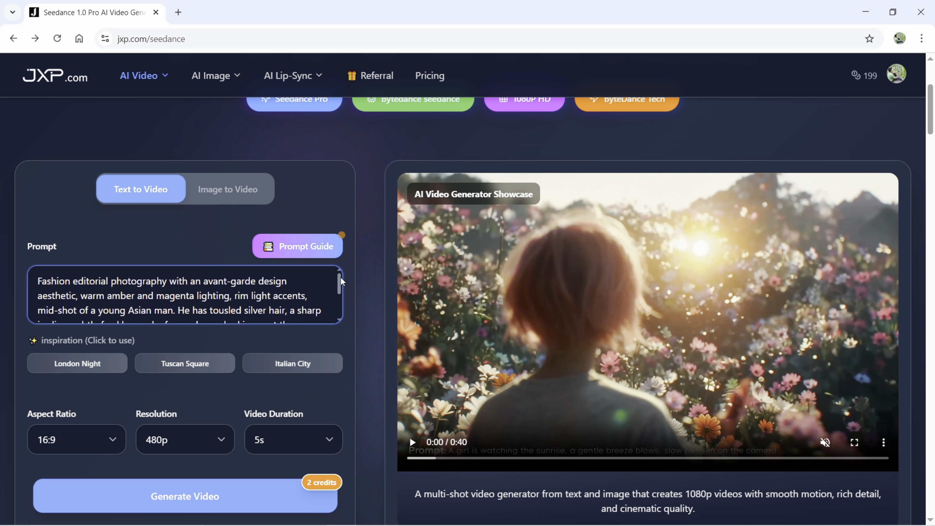
{"action": "mouse_move", "coordinate": [324, 288]}
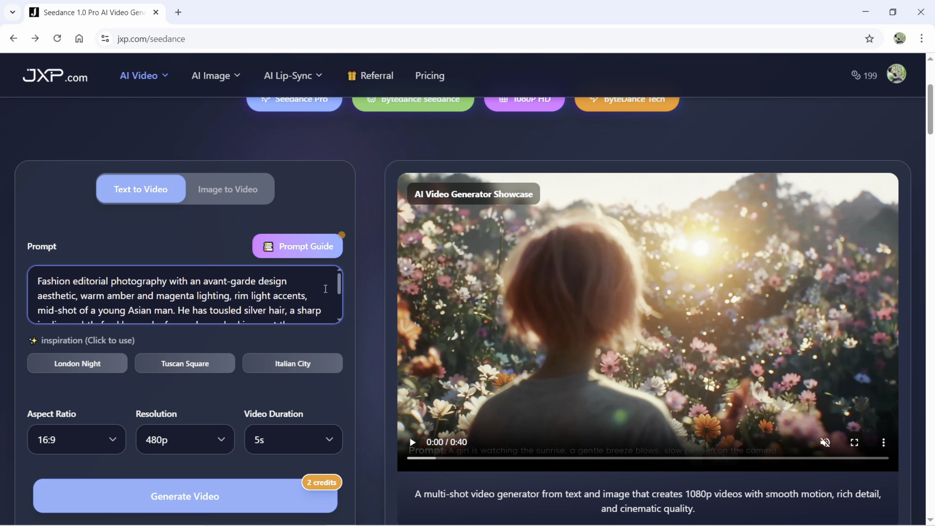
{"action": "mouse_move", "coordinate": [342, 284]}
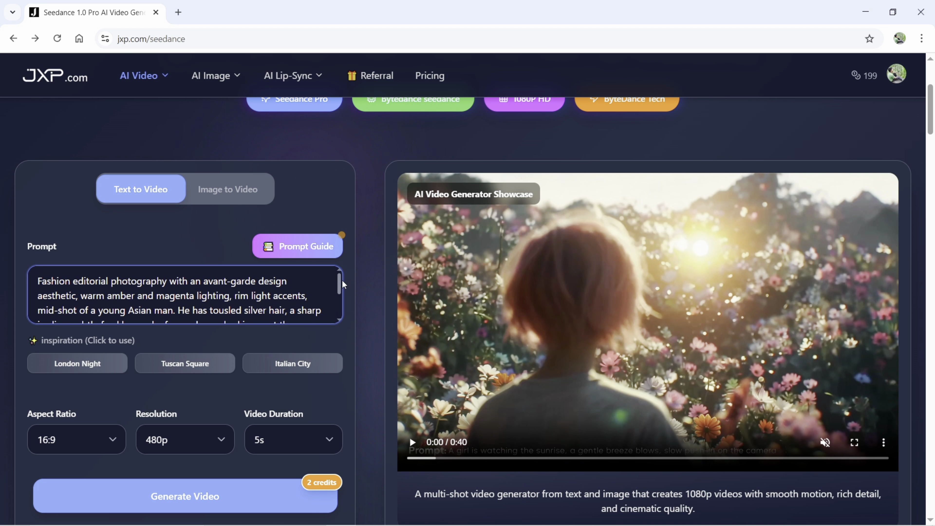
{"action": "mouse_move", "coordinate": [342, 285]}
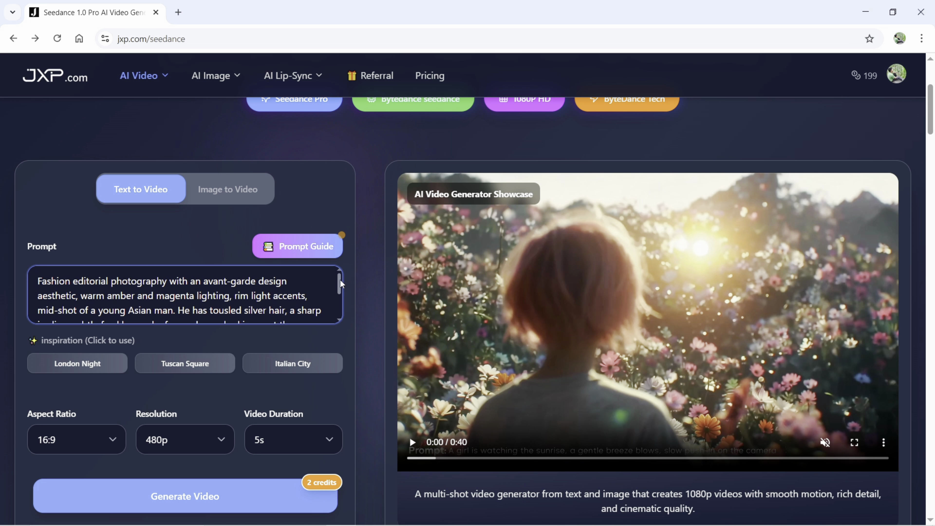
{"action": "scroll", "scroll_direction": "down", "scroll_amount": 3}
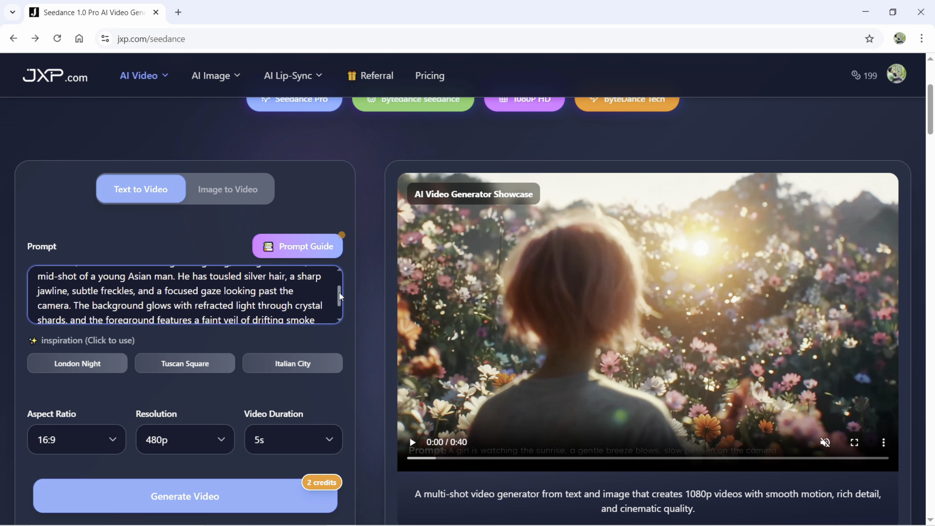
{"action": "scroll", "scroll_direction": "down", "scroll_amount": 3}
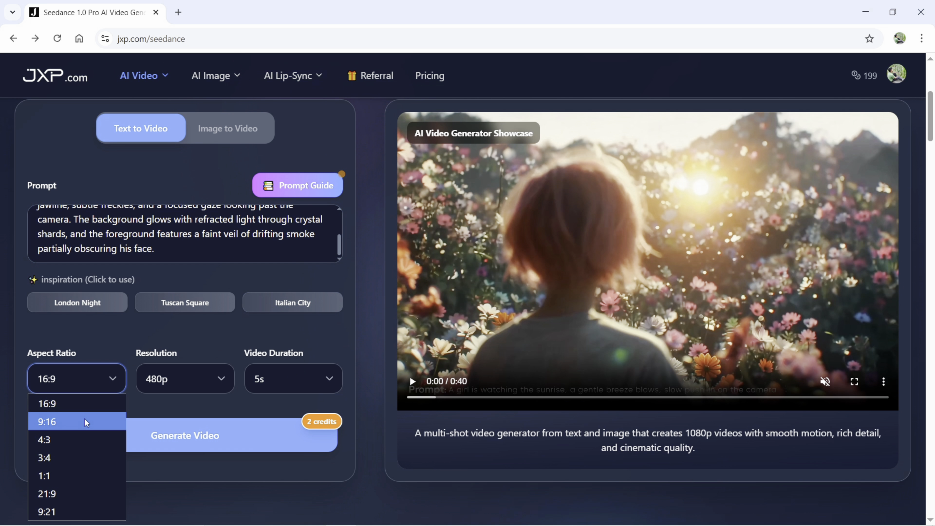
{"action": "mouse_move", "coordinate": [74, 495]}
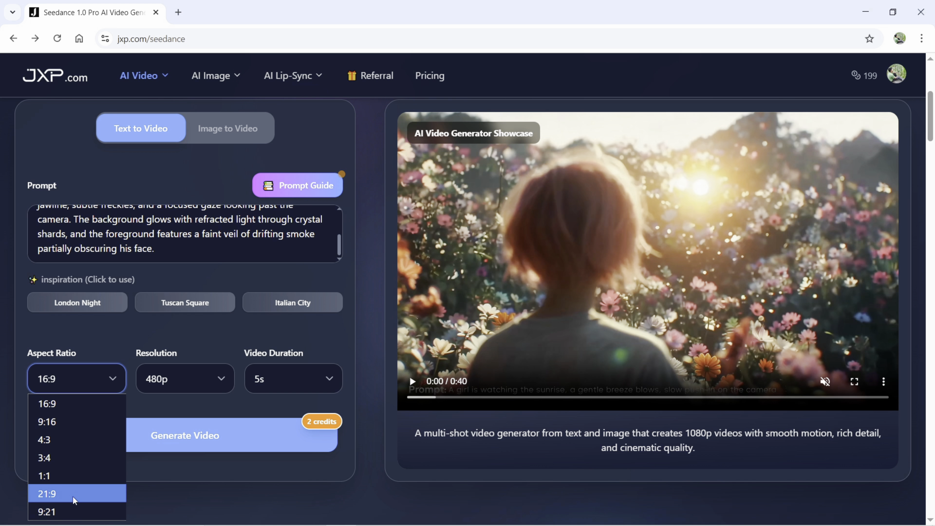
Set 21:9 aspect ratio and 1080p resolution, then start generating the 5-second portrait video.
{"action": "left_click", "coordinate": [46, 493]}
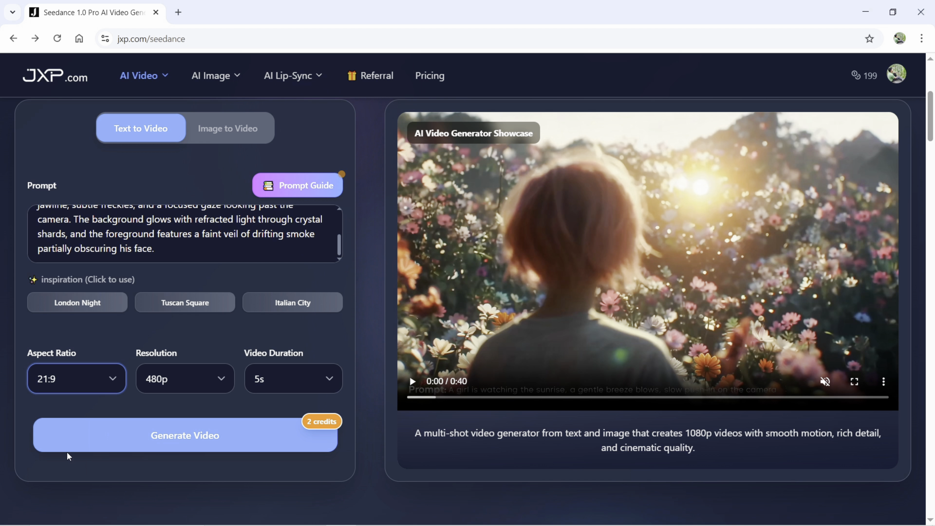
{"action": "left_click", "coordinate": [185, 378]}
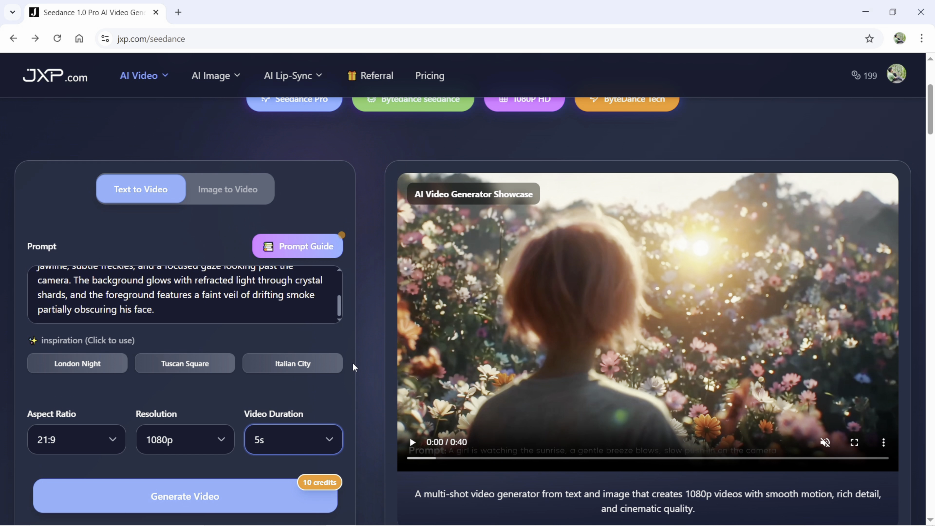
{"action": "left_click", "coordinate": [185, 496]}
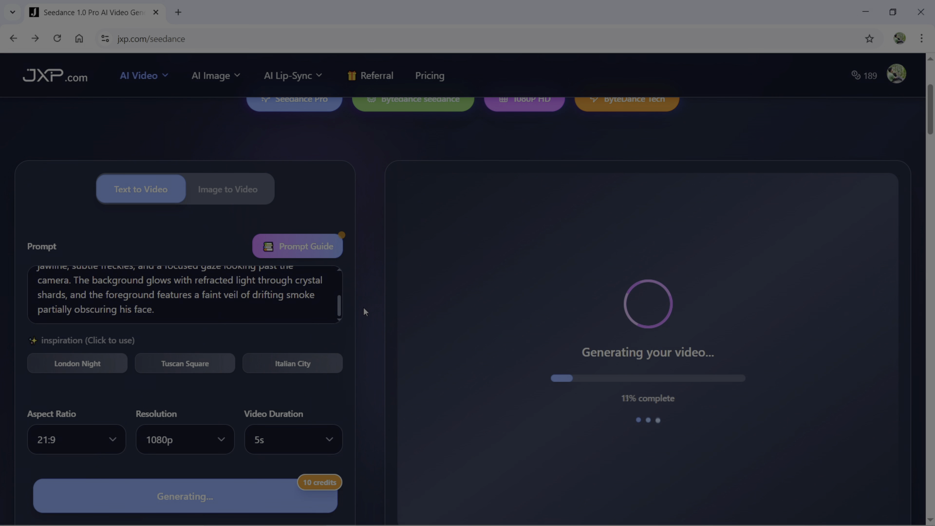
{"action": "left_click", "coordinate": [297, 245]}
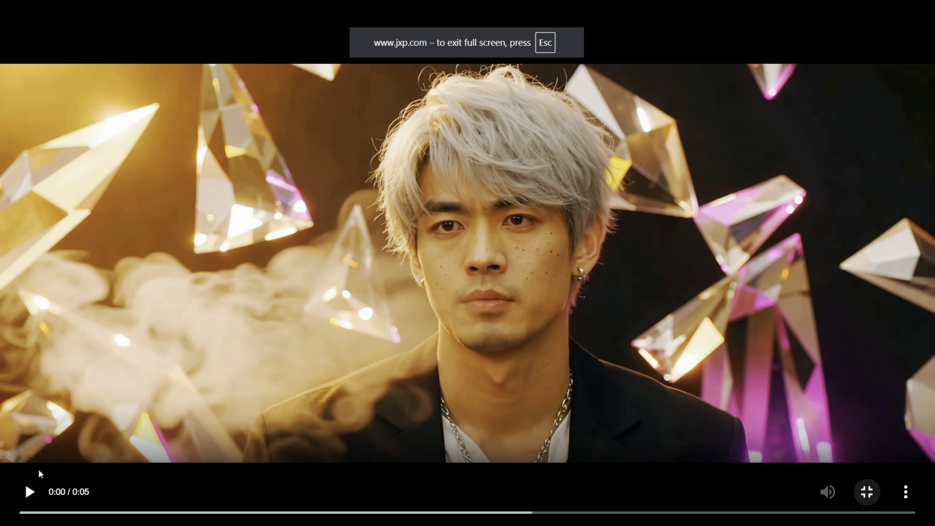
Exit full-screen playback and download the silver-haired man clip as a 6.6 MB MP4.
{"action": "left_click", "coordinate": [30, 491]}
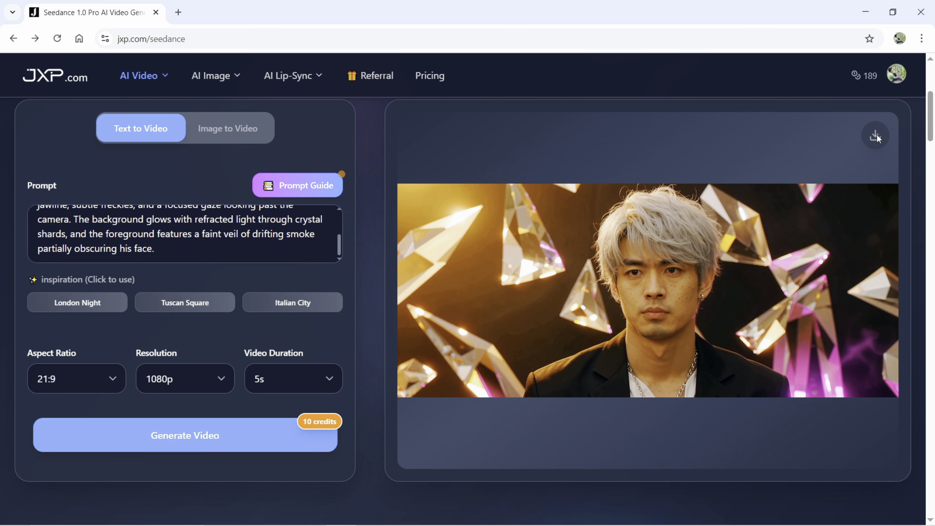
{"action": "left_click", "coordinate": [875, 135]}
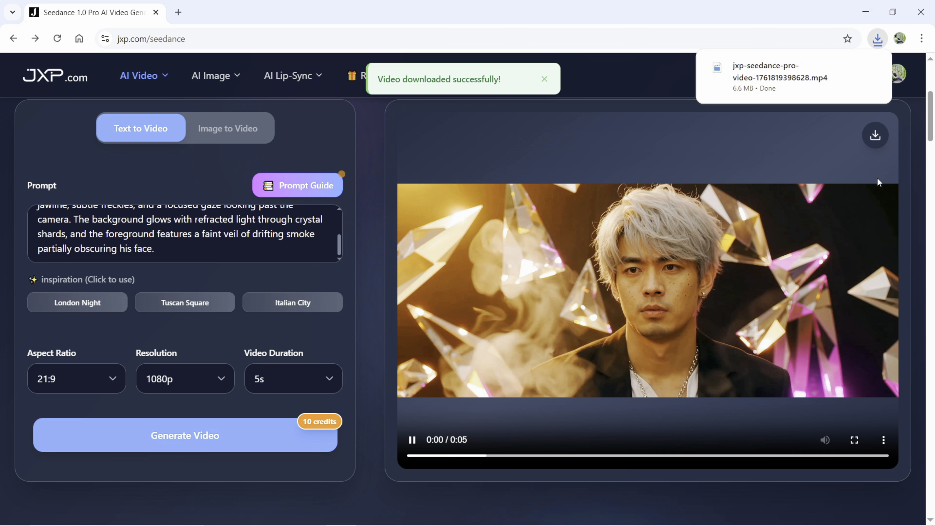